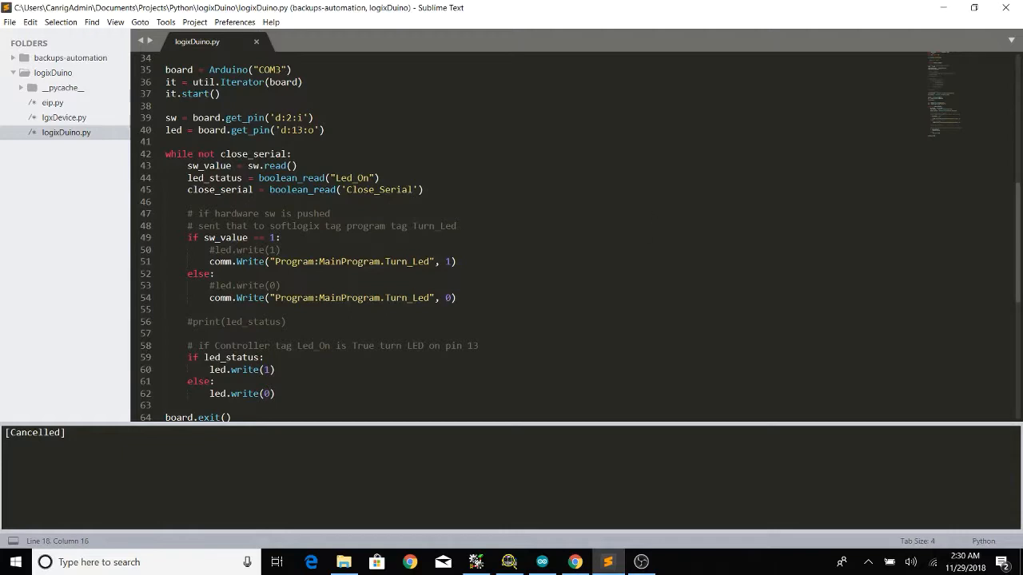
mouse_move(621, 486)
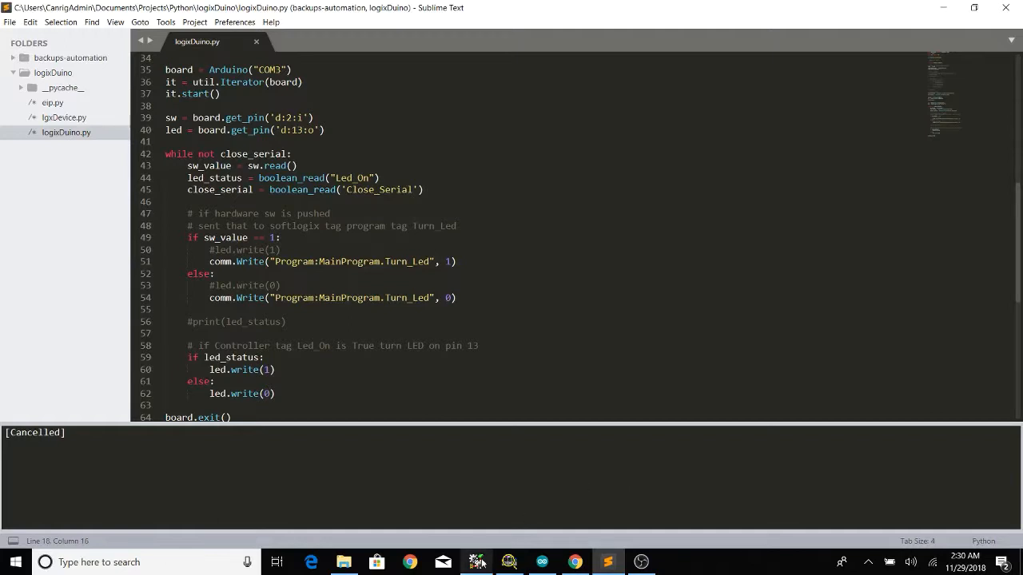
mouse_move(476, 562)
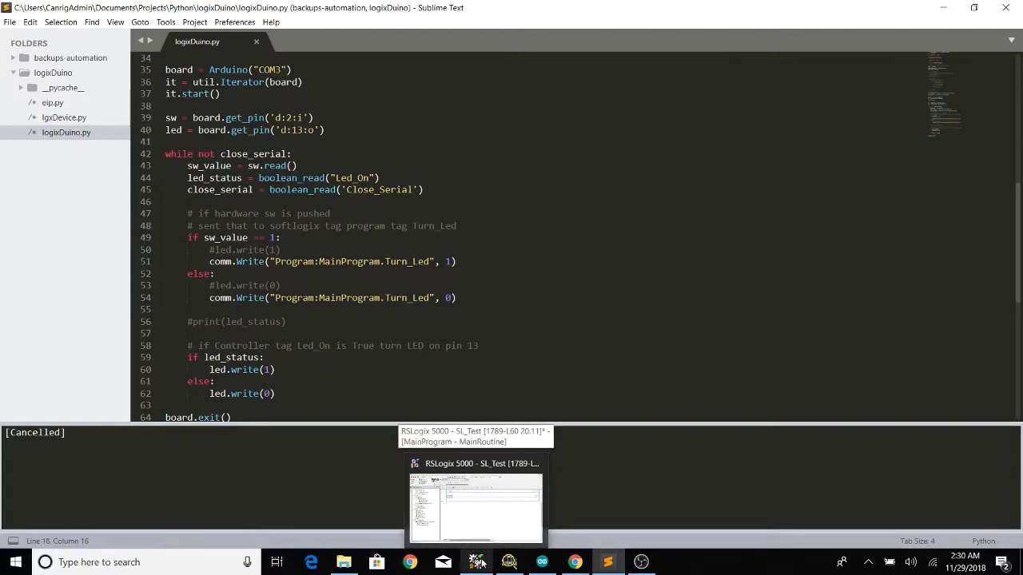
- Switch to the RSLogix 5000 window showing the SL_Test MainRoutine ladder
click(475, 507)
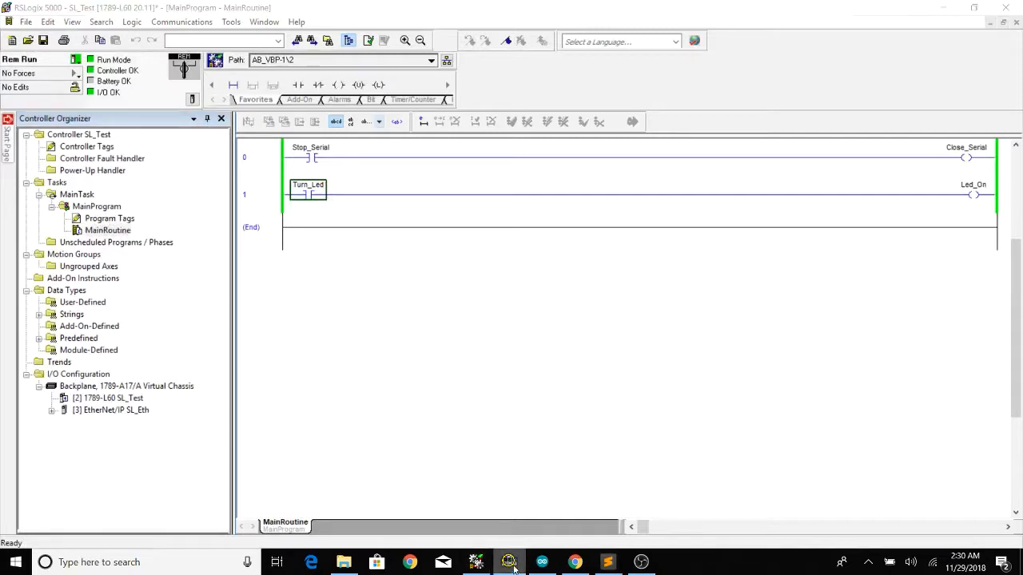
- Bring up the SoftLogix Chassis Monitor and move it toward screen centre
click(508, 562)
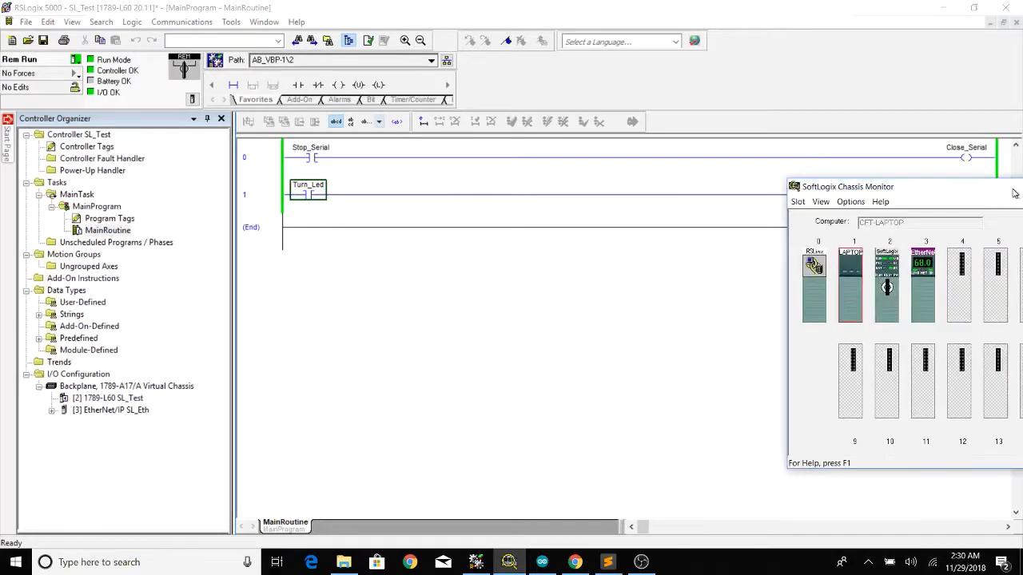
drag(879, 187, 612, 187)
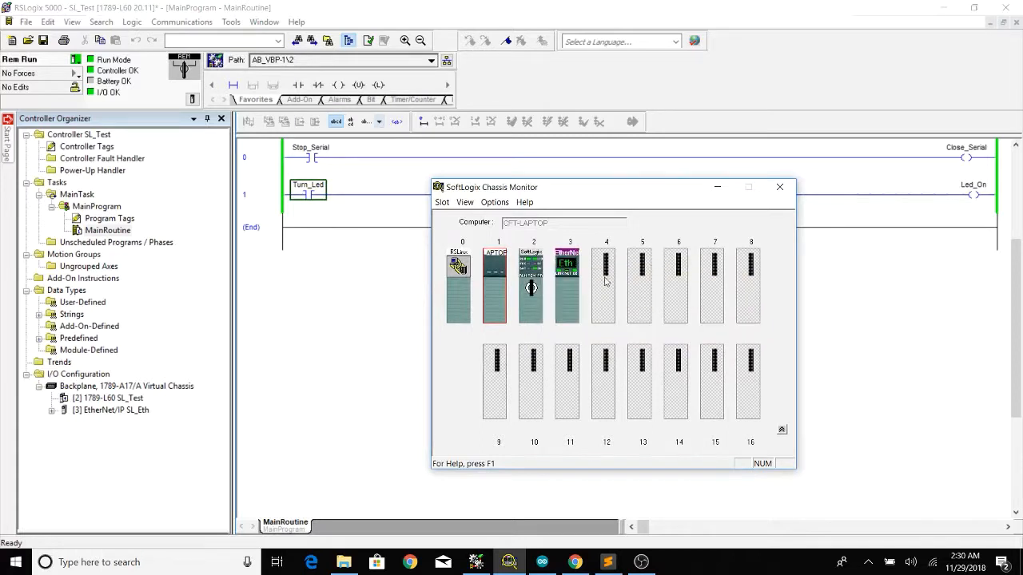
mouse_move(568, 264)
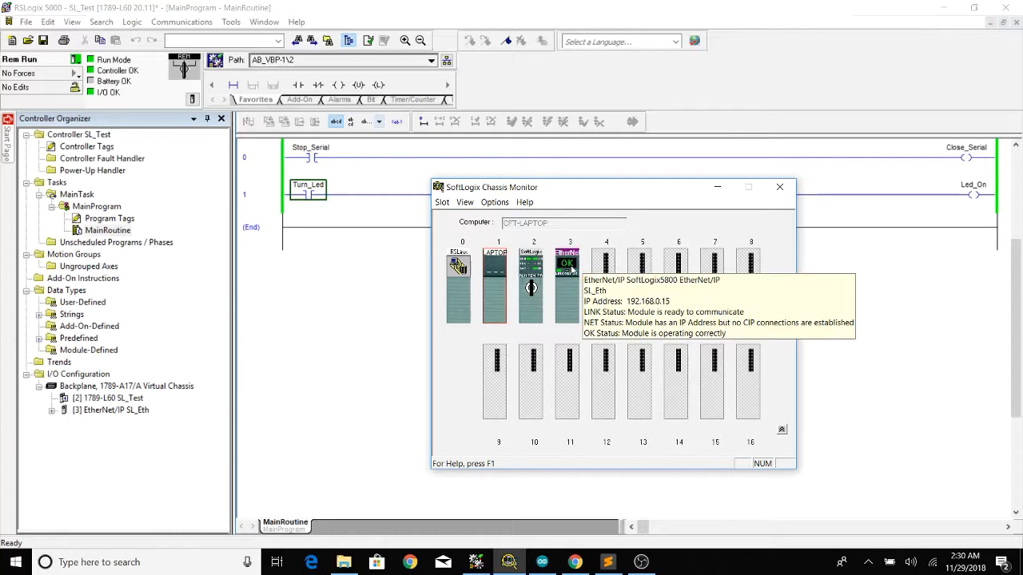
mouse_move(716, 198)
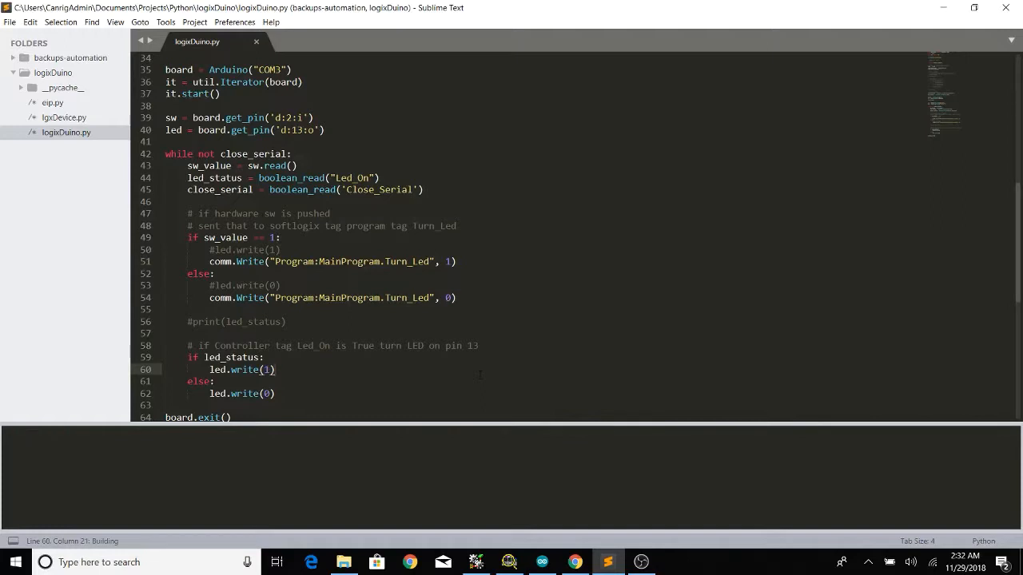
- Scroll down through the logixDuino.py script in Sublime Text
scroll(down, 3)
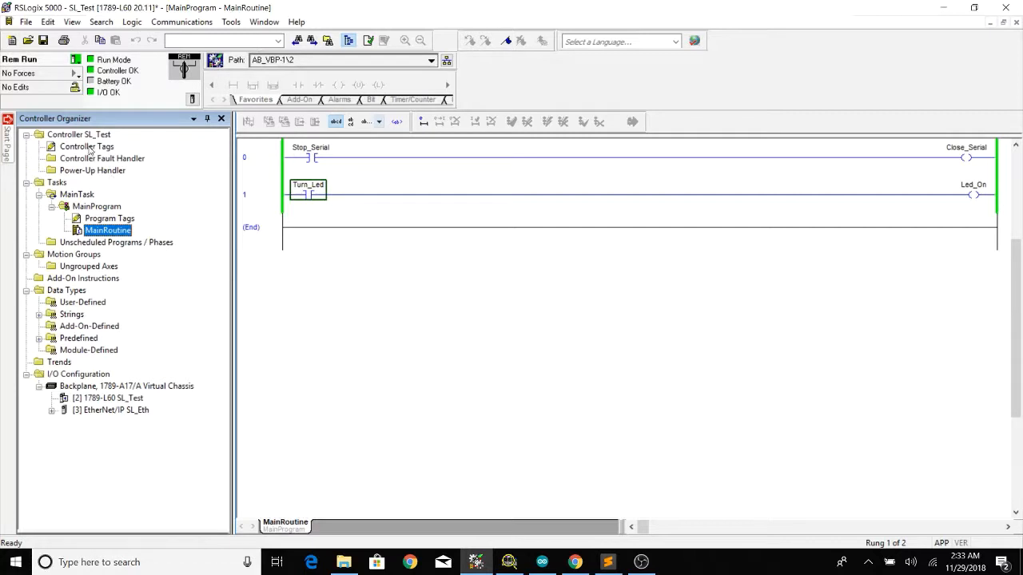
- Check Controller Tags, then toggle the Stop_Serial bit on and back off in MainRoutine
double_click(86, 146)
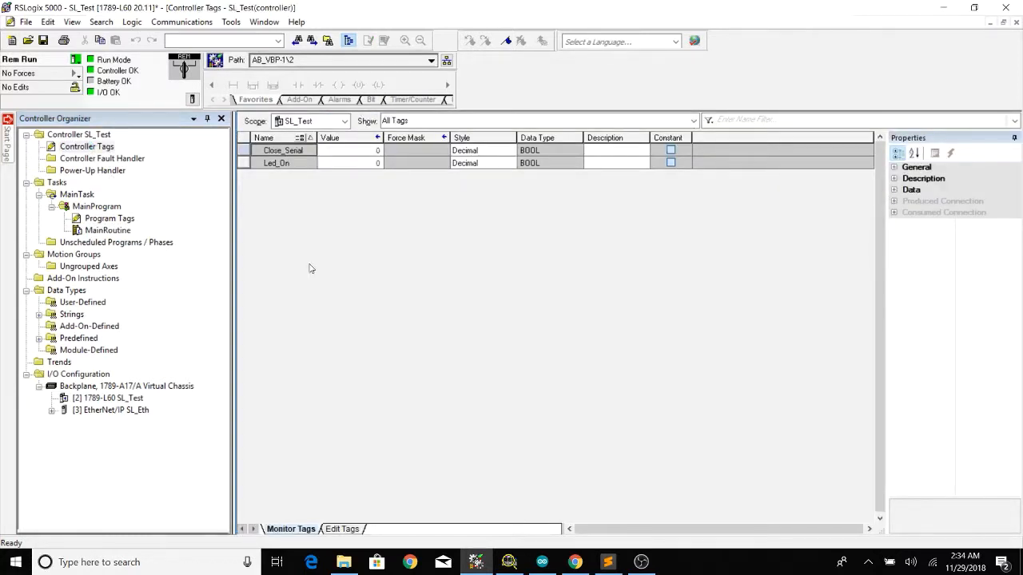
double_click(107, 230)
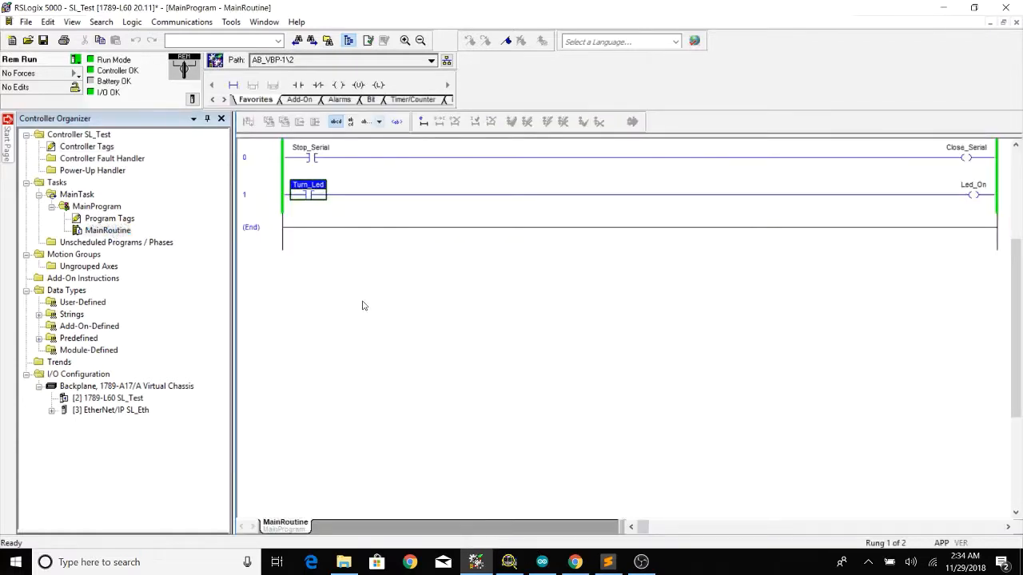
right_click(310, 156)
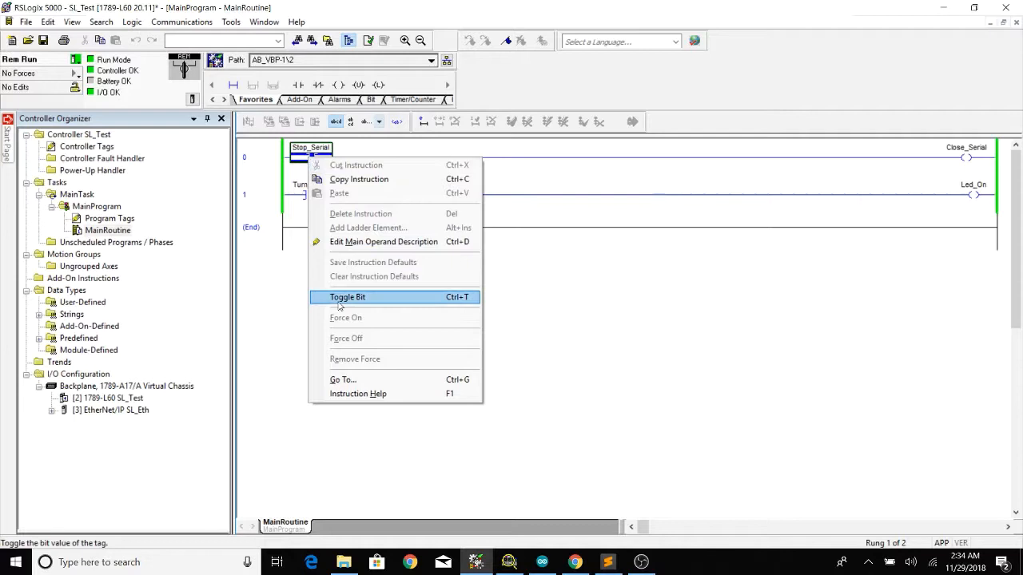
click(347, 296)
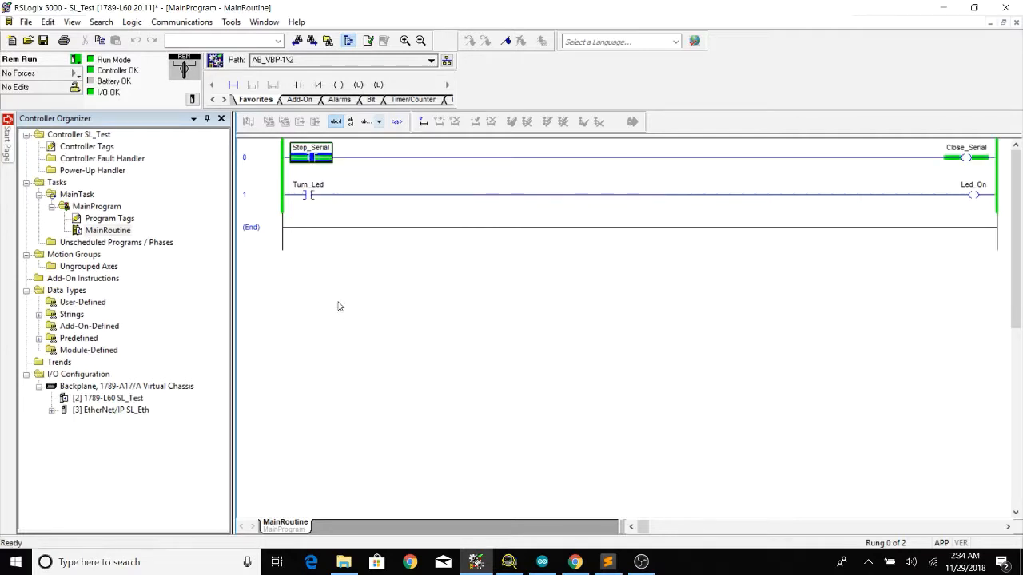
right_click(310, 156)
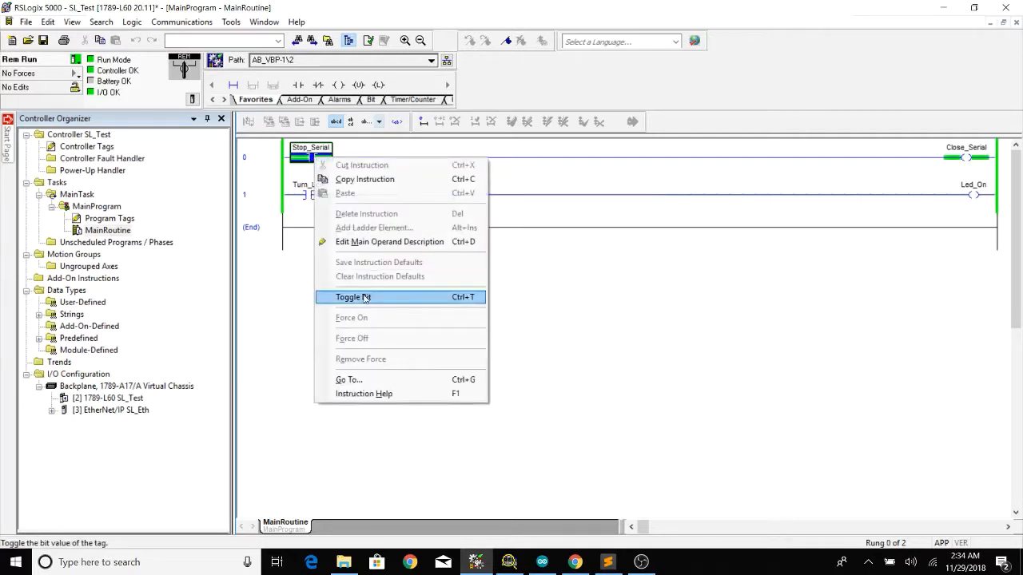
click(607, 561)
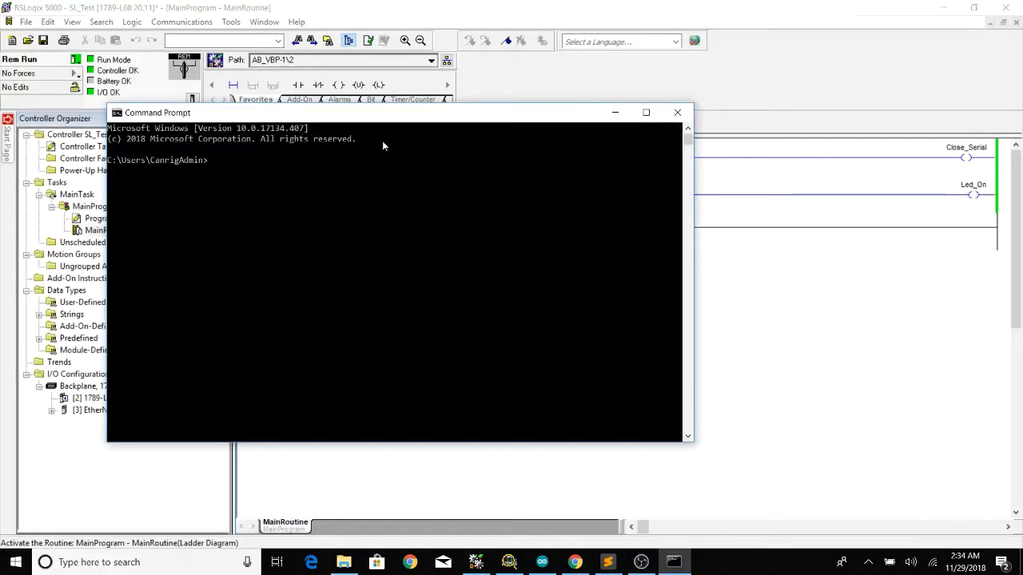
- Run 'pip install pyfirmata' in a centred Command Prompt window
drag(156, 112, 252, 102)
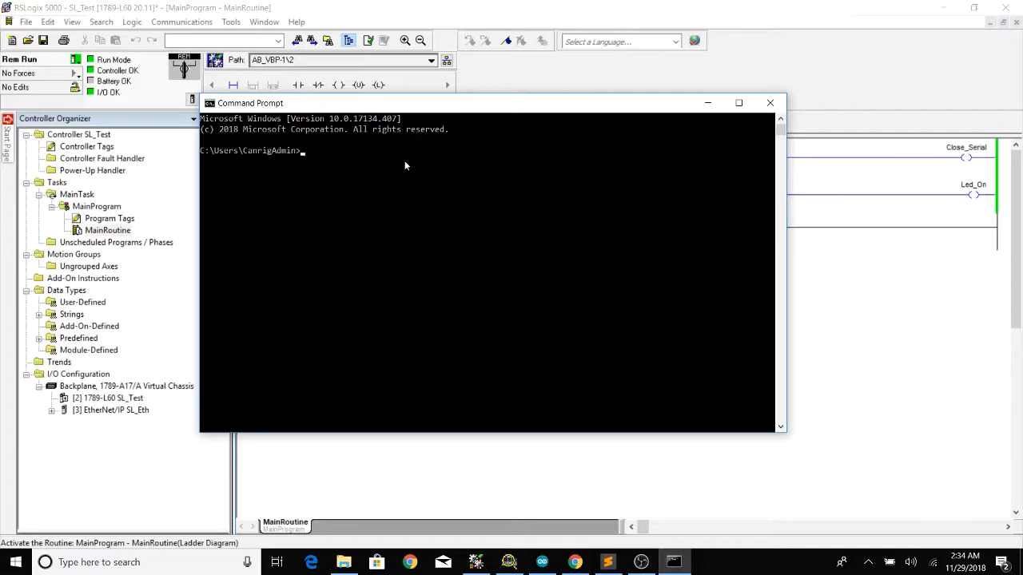
text(pip inst)
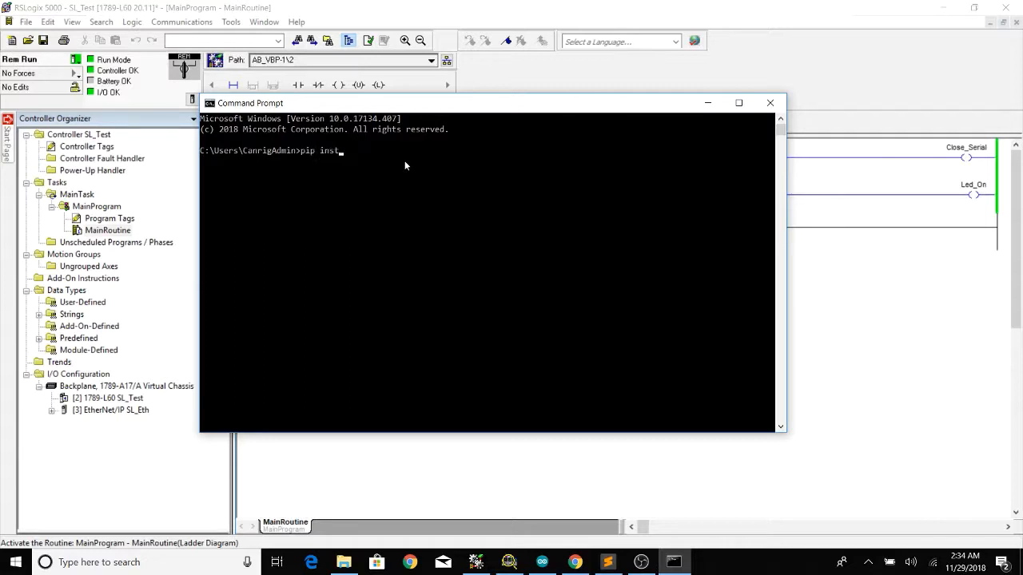
text(all pyser)
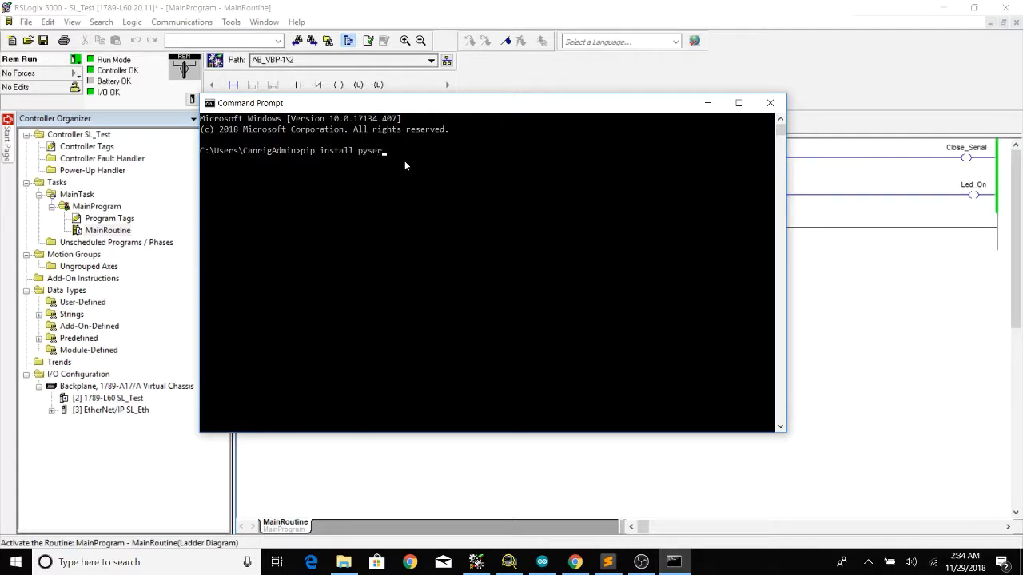
text(ia)
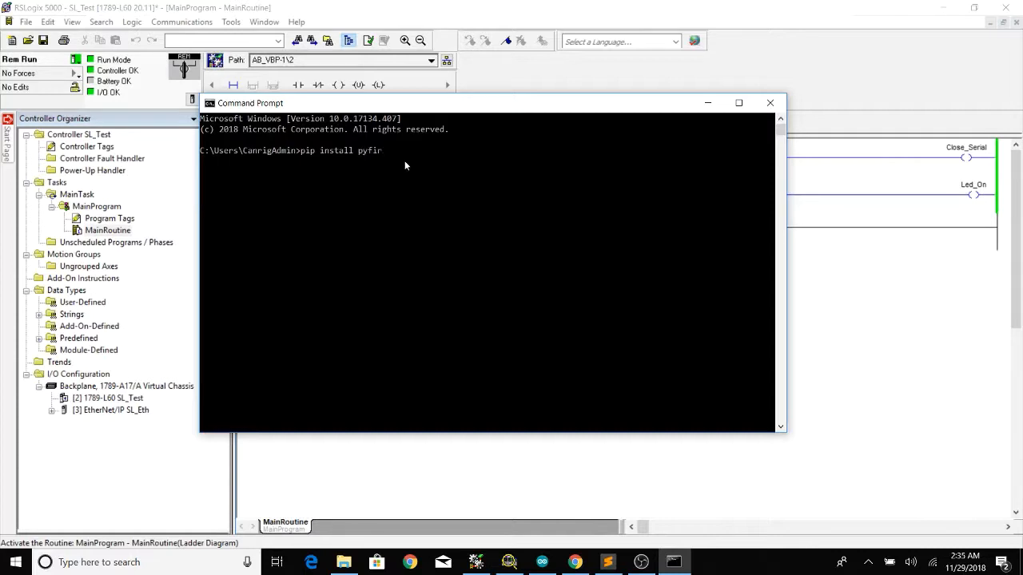
text(mata)
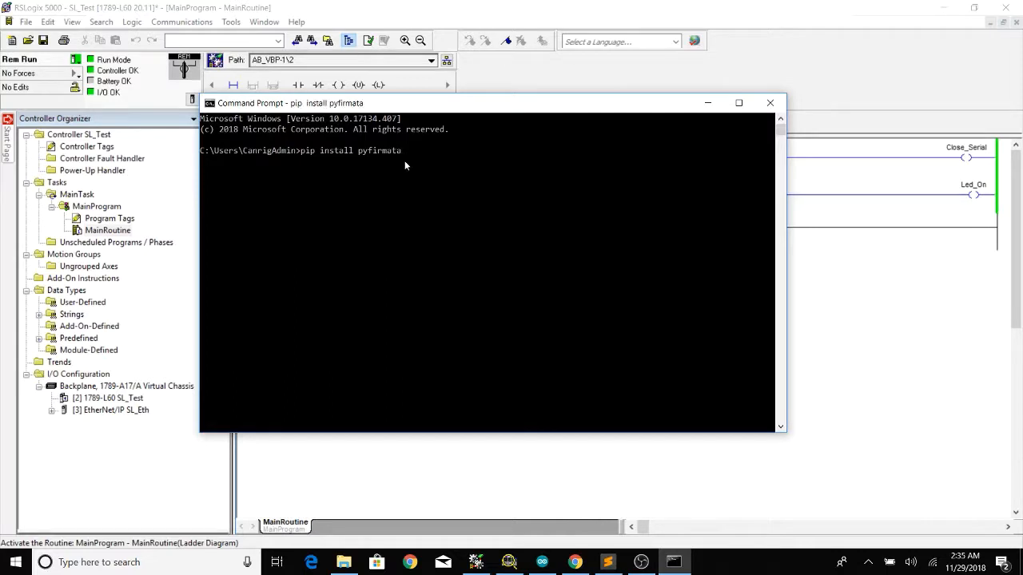
key(enter)
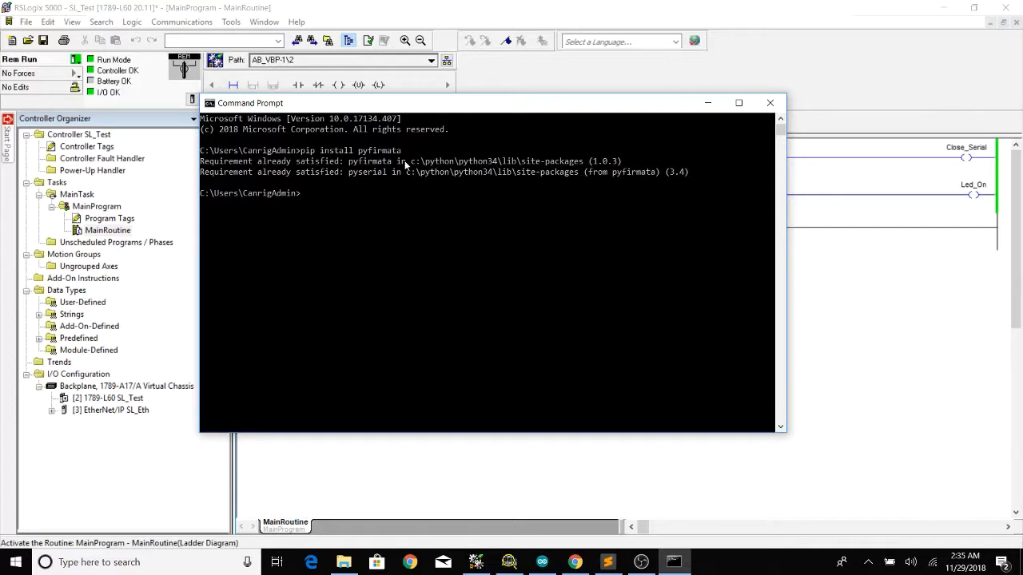
mouse_move(361, 173)
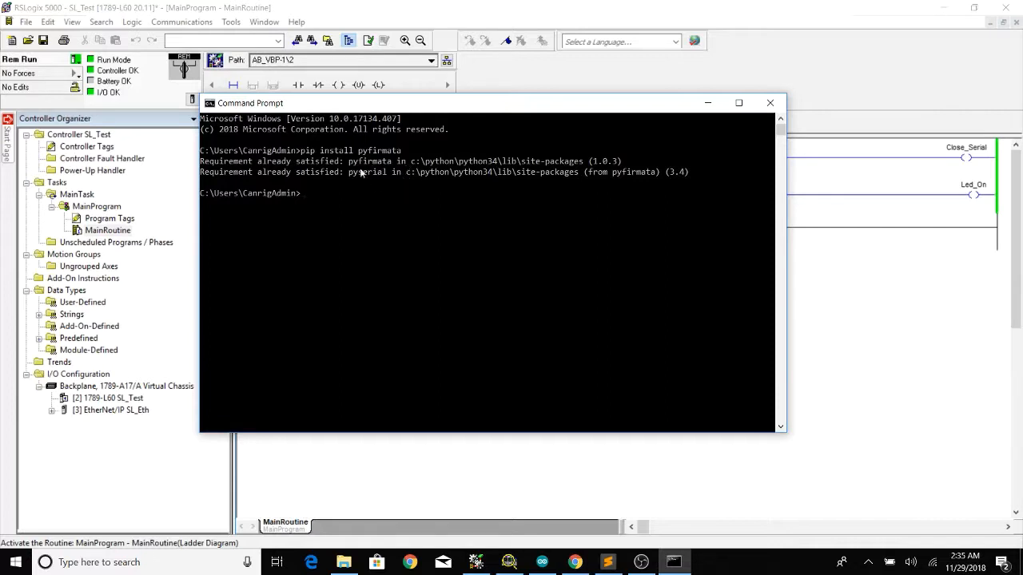
mouse_move(370, 179)
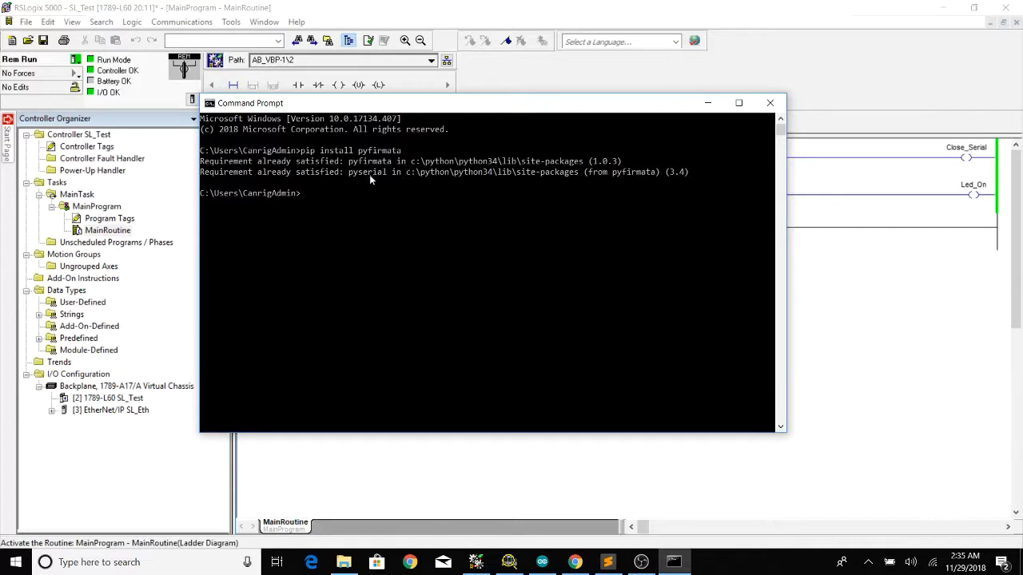
mouse_move(617, 137)
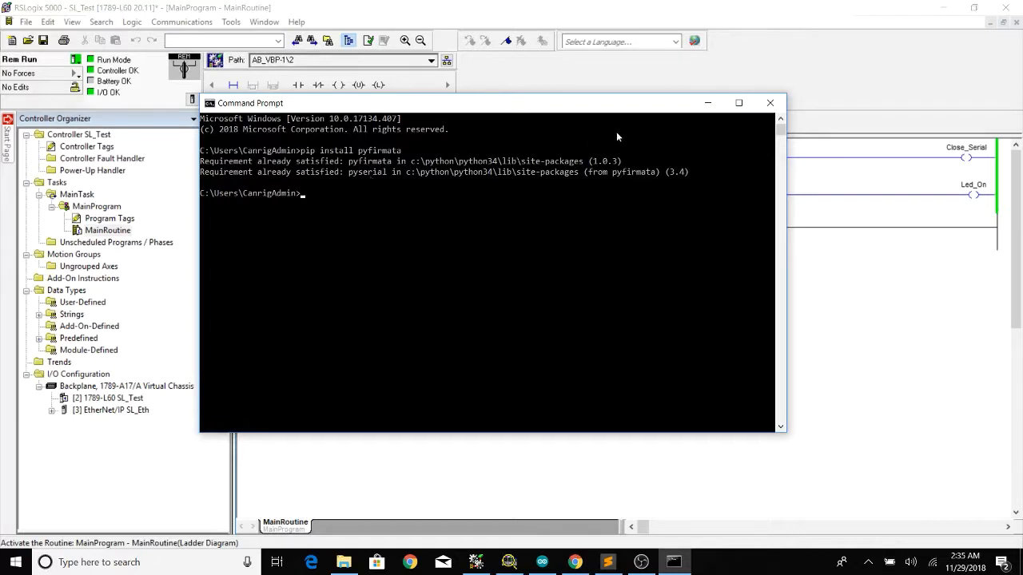
click(770, 102)
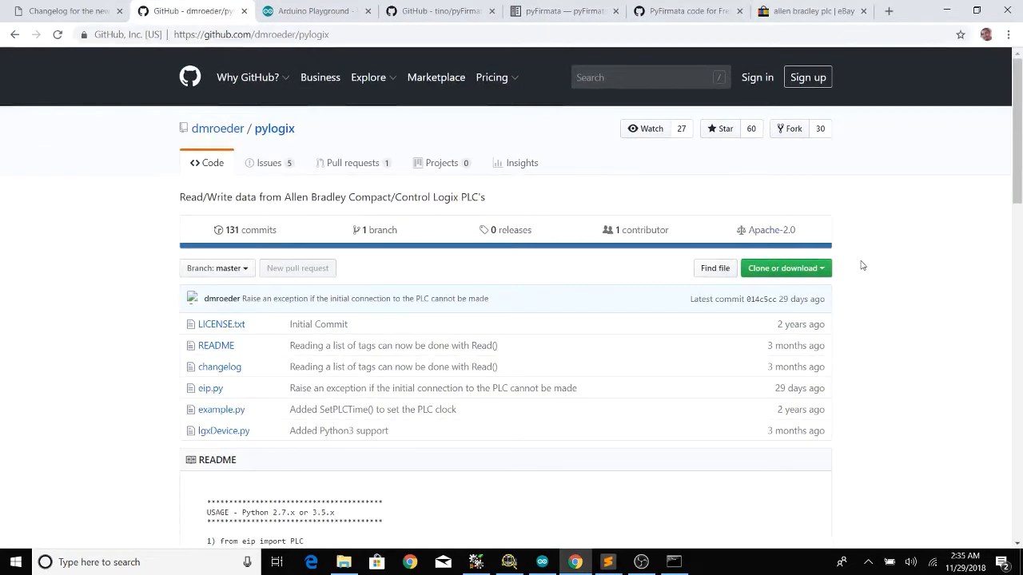
scroll(down, 3)
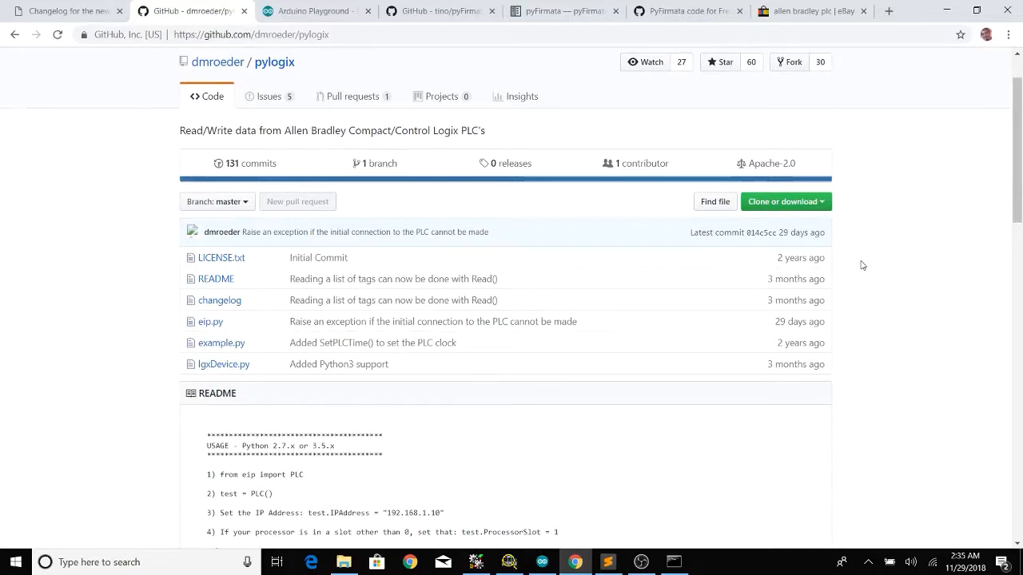
mouse_move(882, 274)
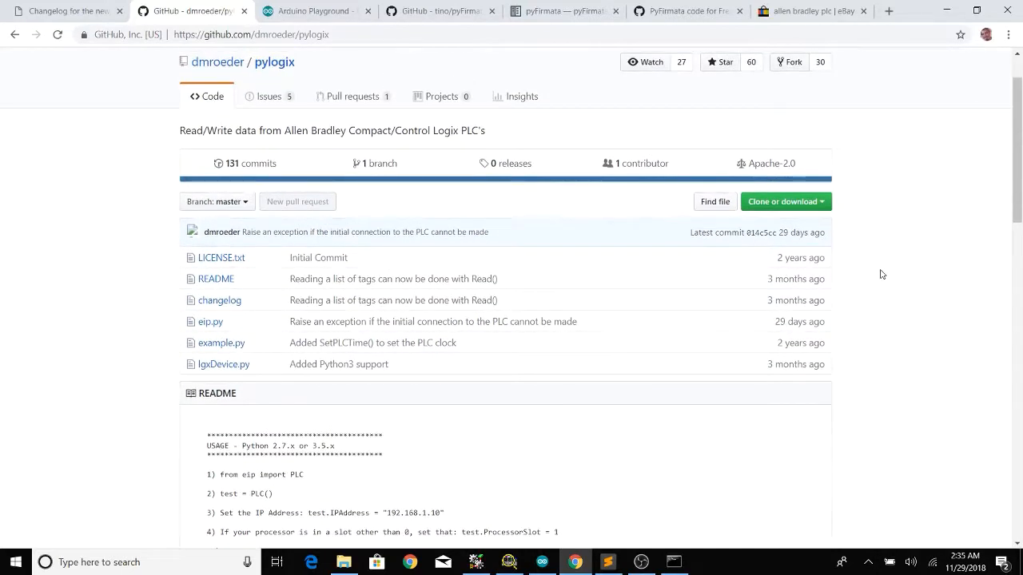
scroll(down, 3)
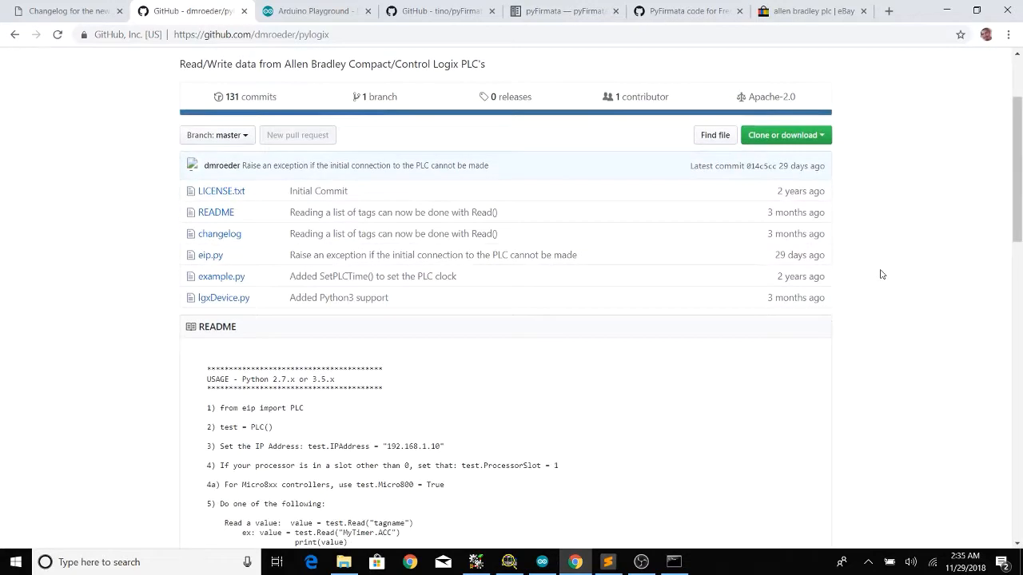
scroll(down, 3)
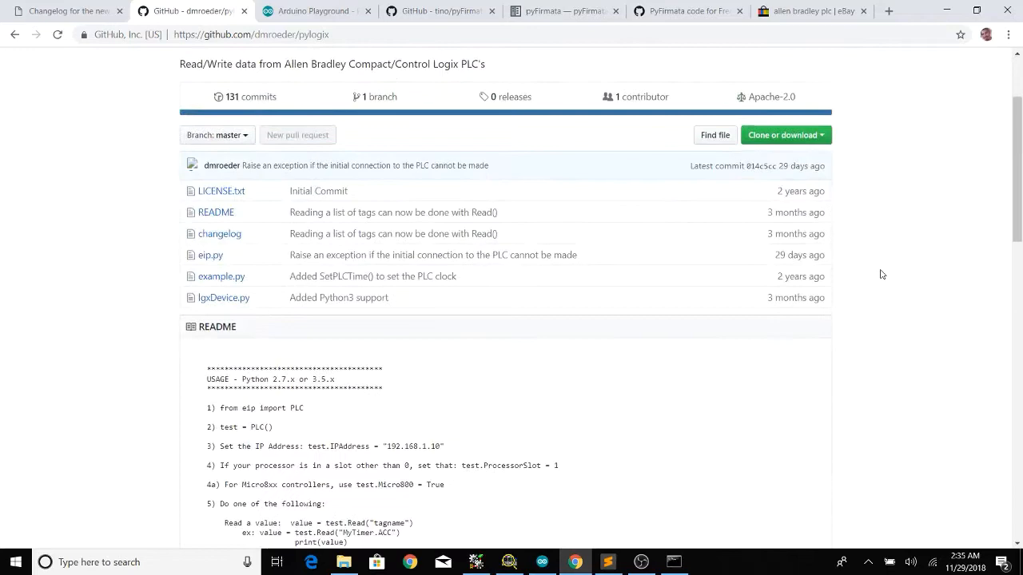
mouse_move(941, 10)
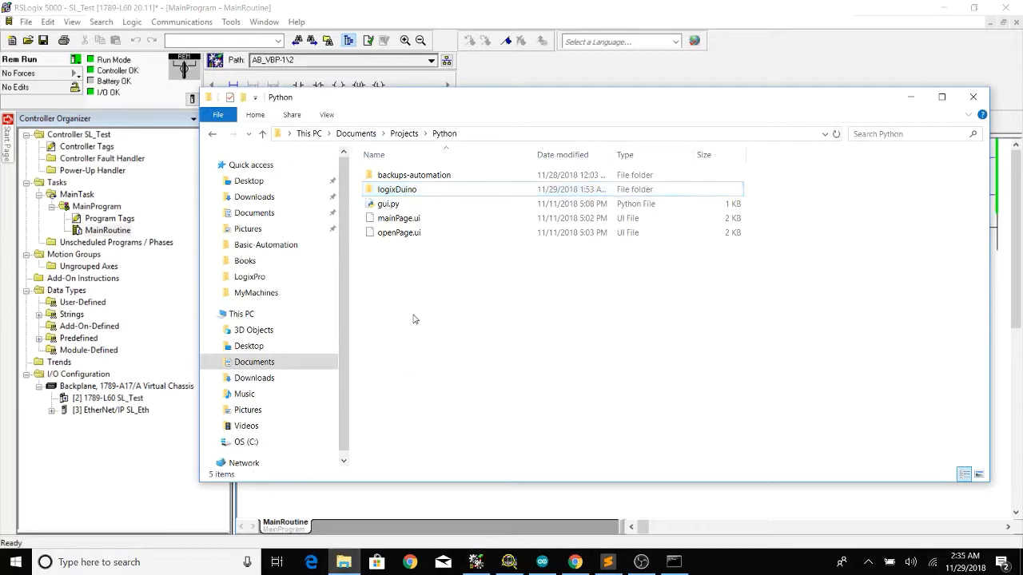
- Open the logixDuino folder, select eip.py and logixDuino.py, and return to Sublime Text
double_click(396, 190)
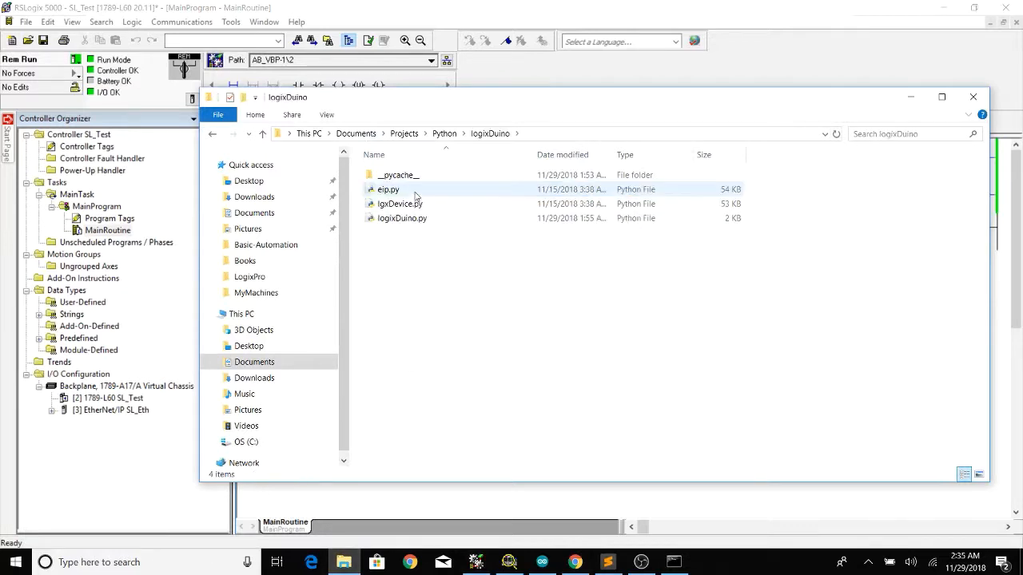
click(399, 203)
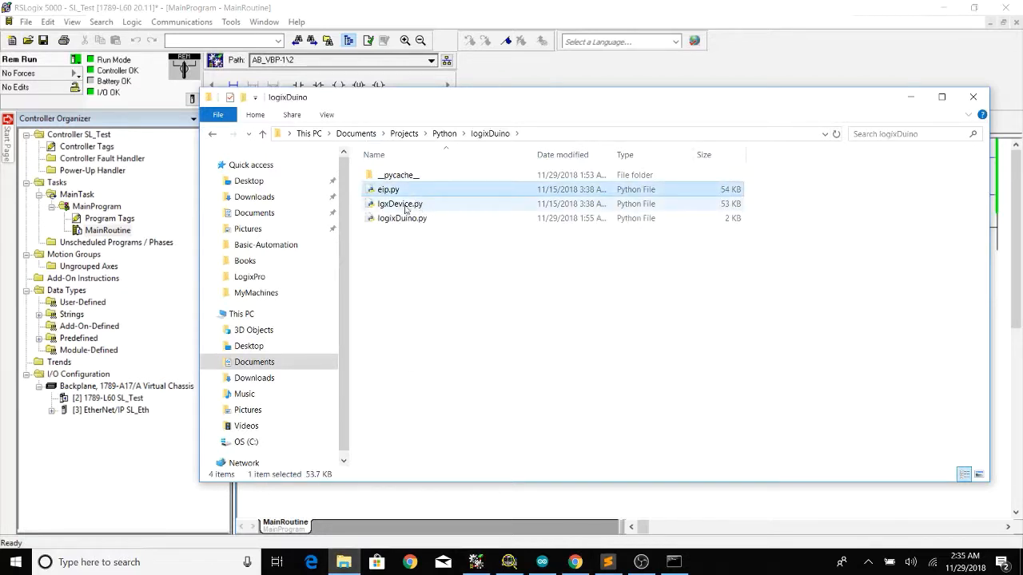
mouse_move(388, 189)
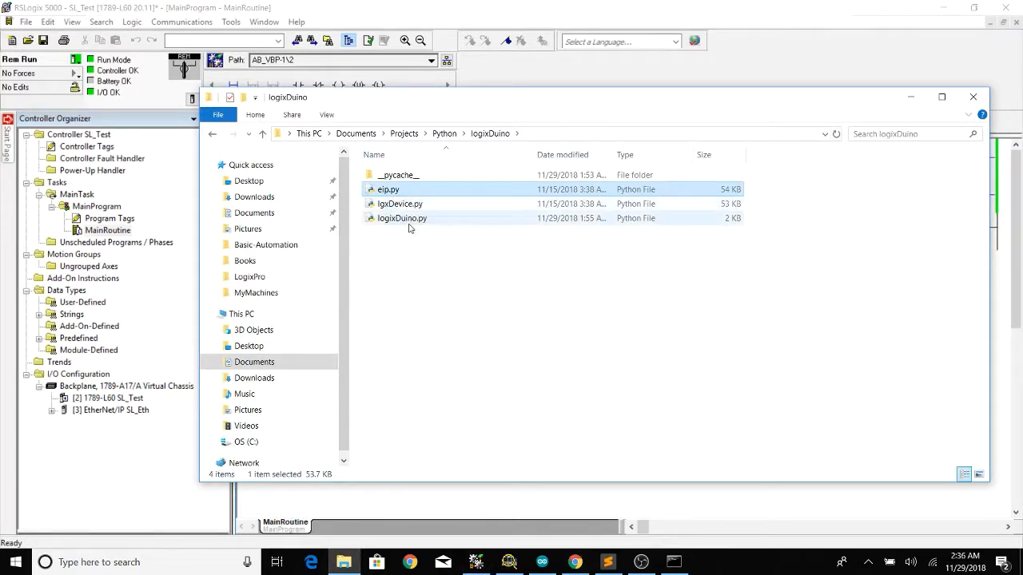
click(401, 218)
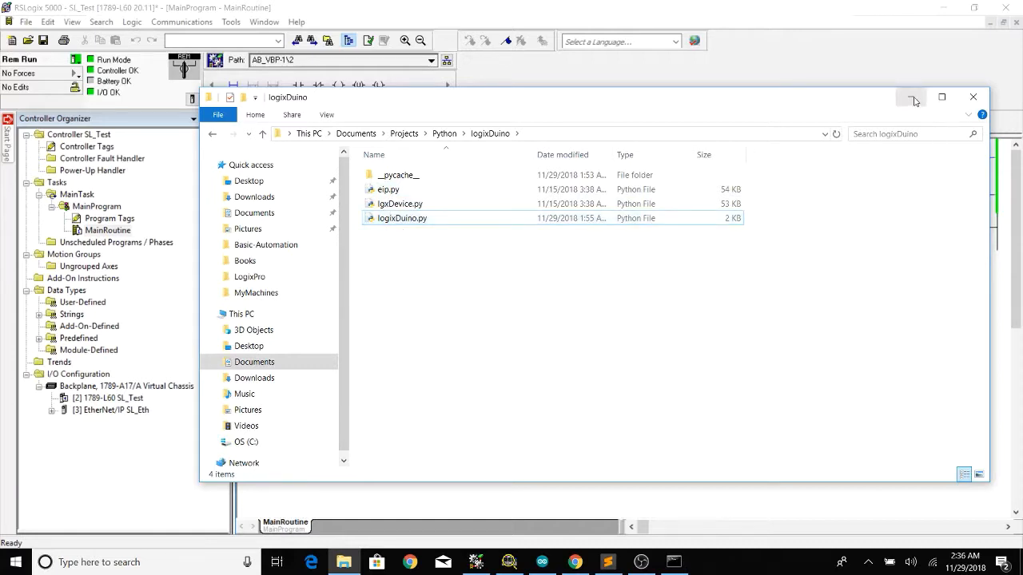
mouse_move(912, 97)
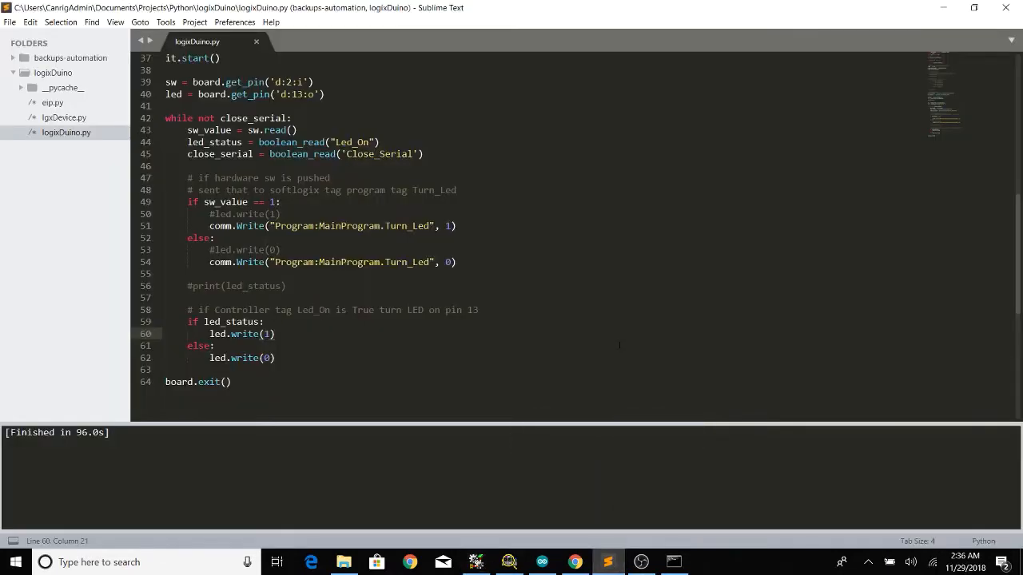
click(115, 21)
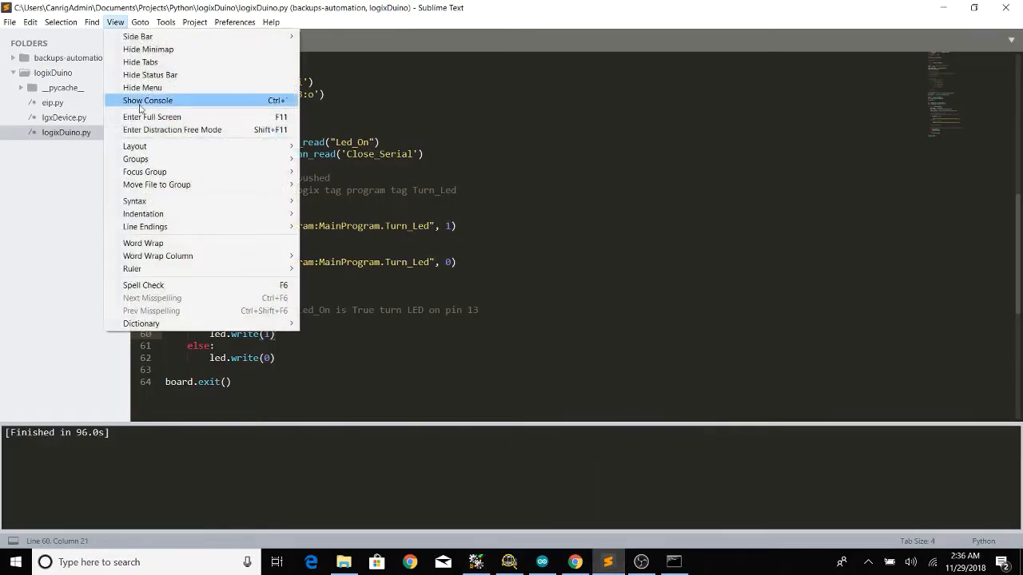
- Hide the console via View > Show Console and scroll through logixDuino.py
click(147, 100)
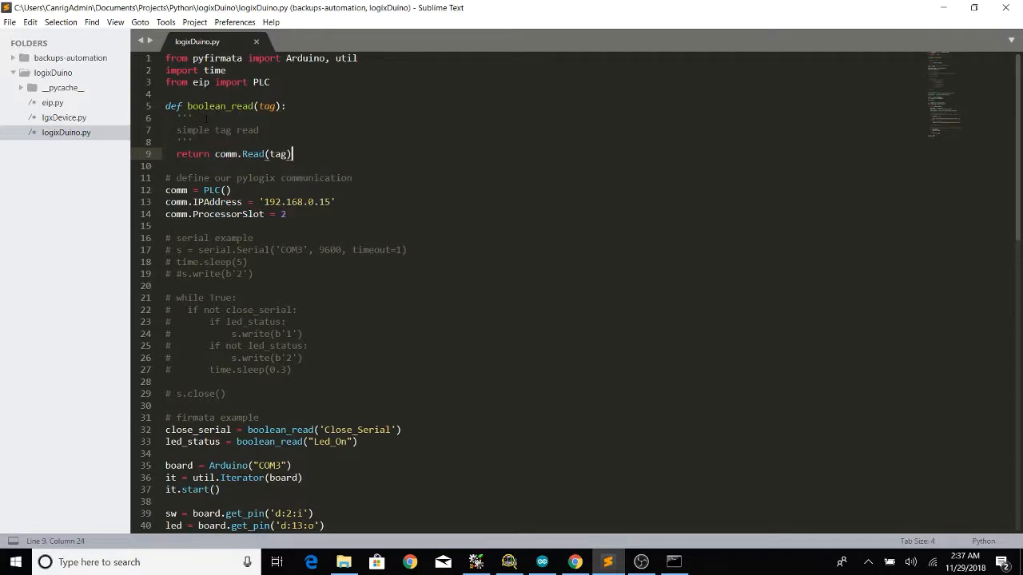
scroll(down, 3)
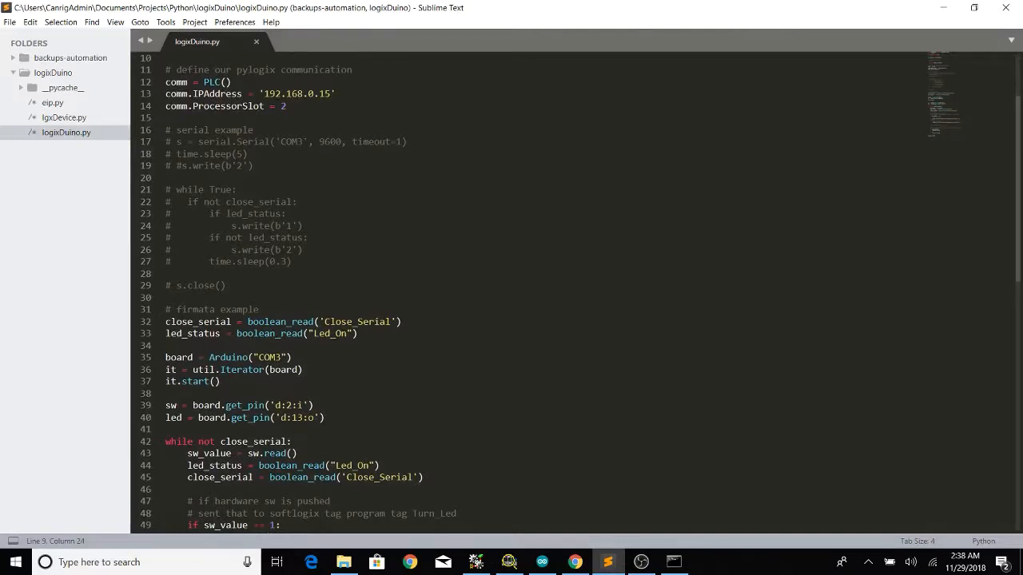
click(508, 562)
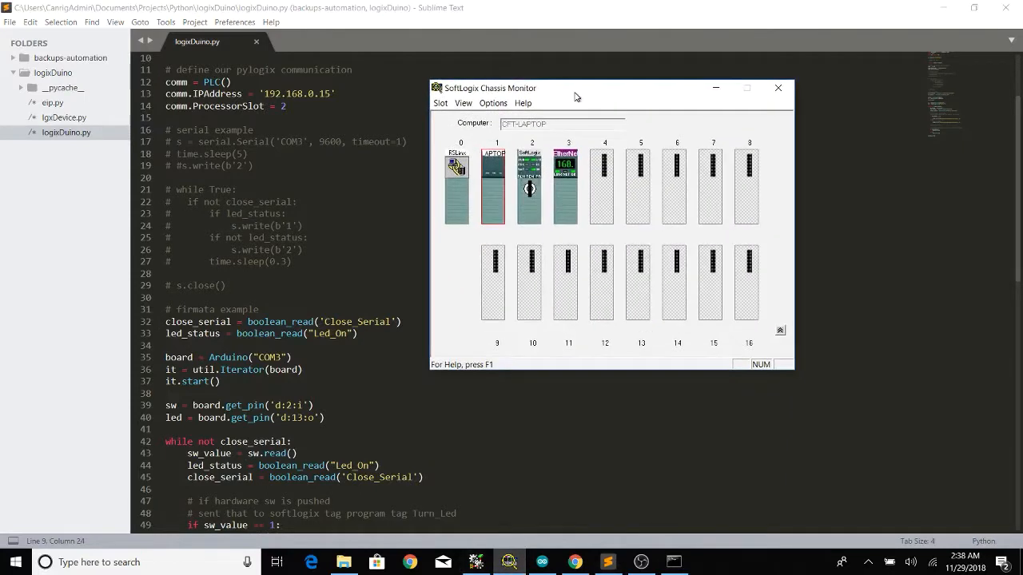
mouse_move(529, 188)
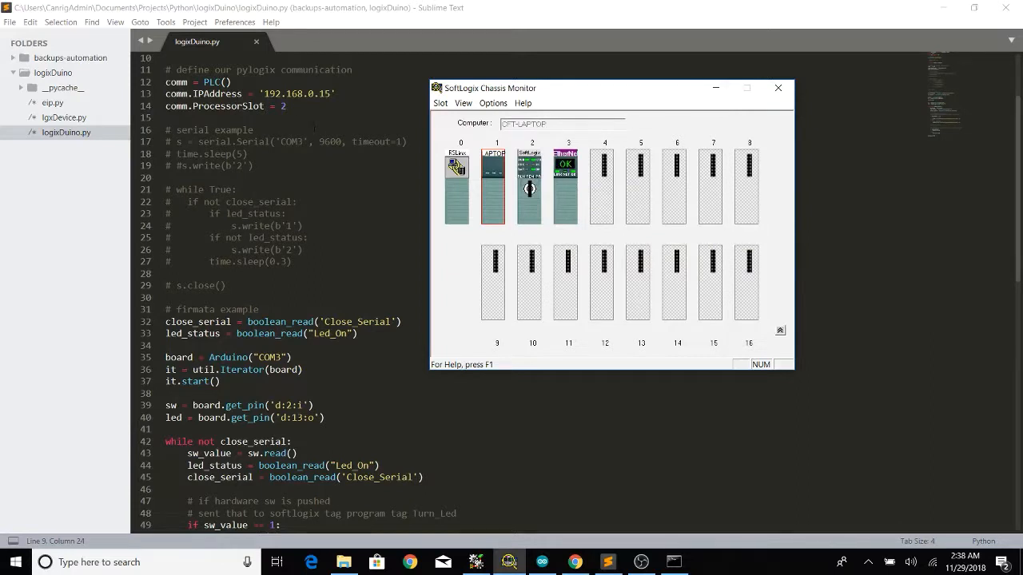
mouse_move(566, 184)
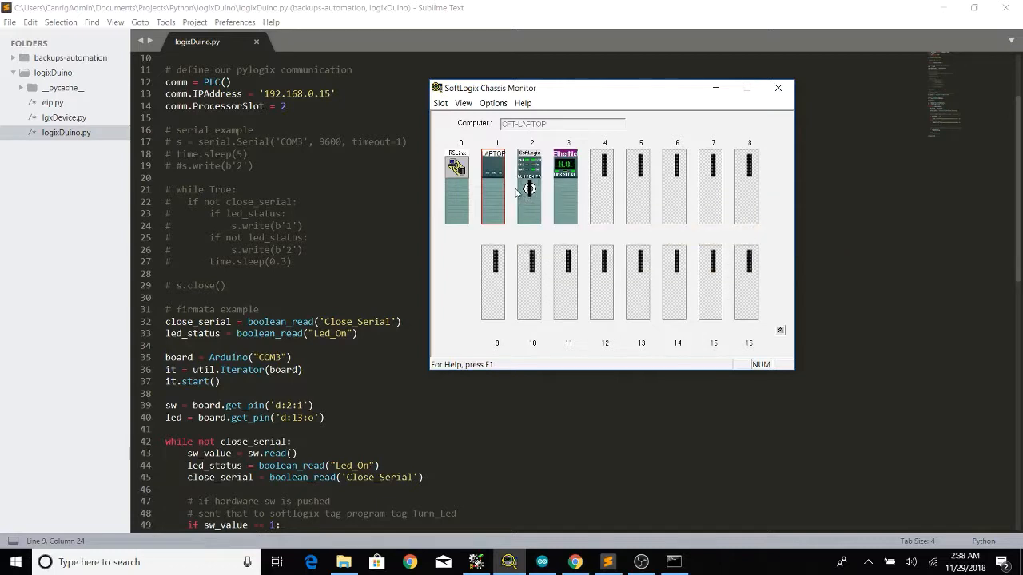
click(776, 88)
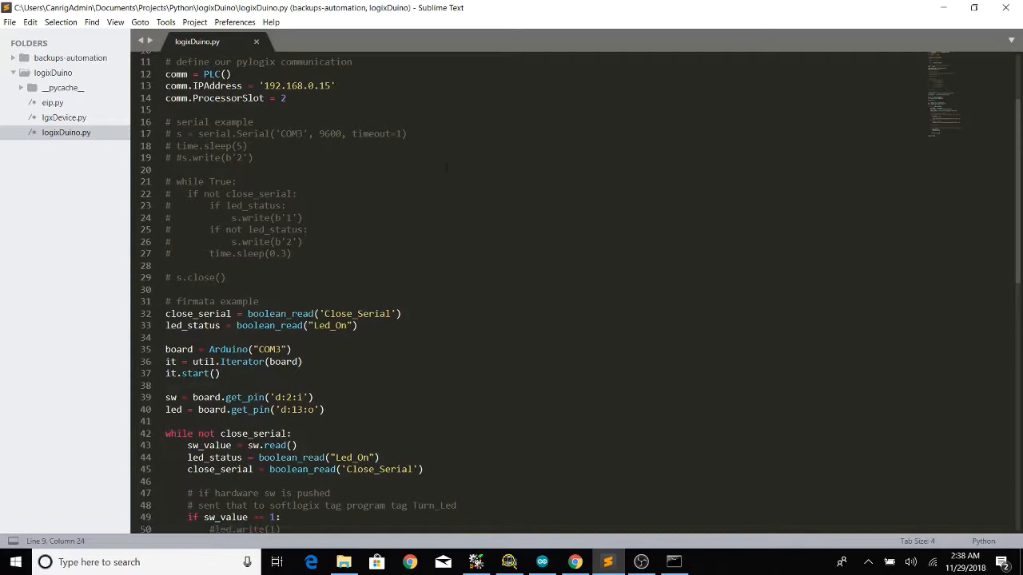
scroll(down, 3)
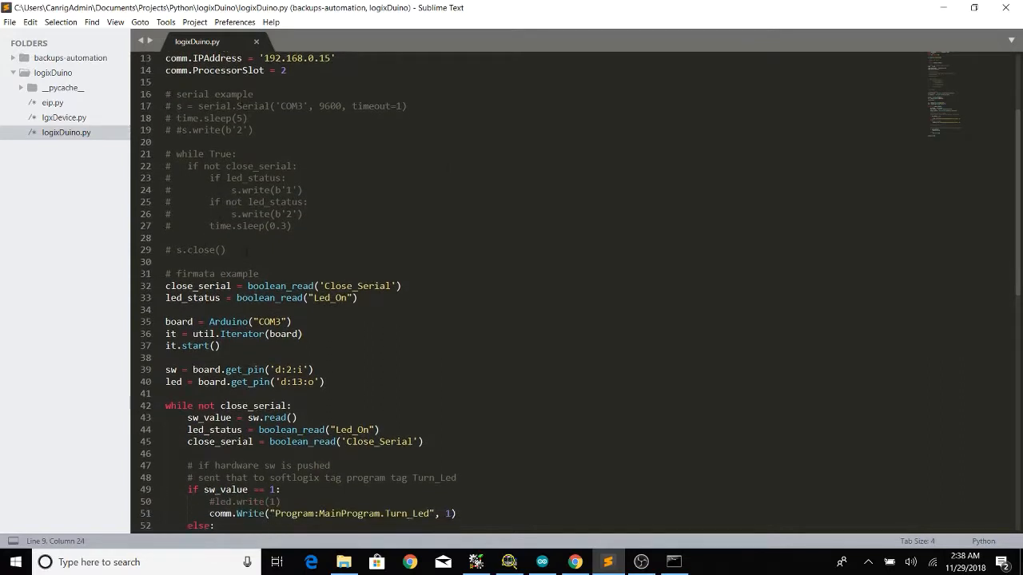
scroll(down, 3)
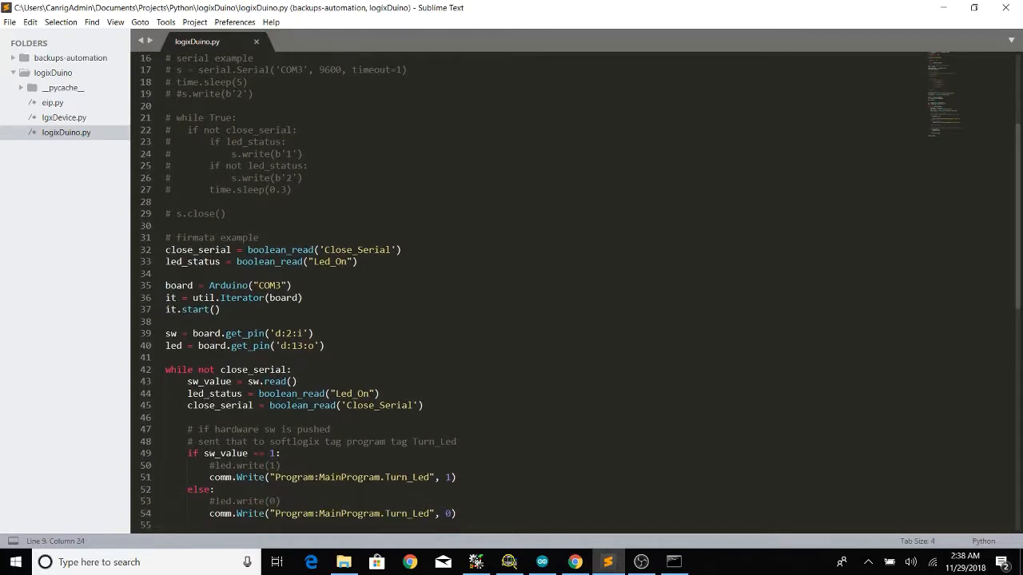
scroll(down, 3)
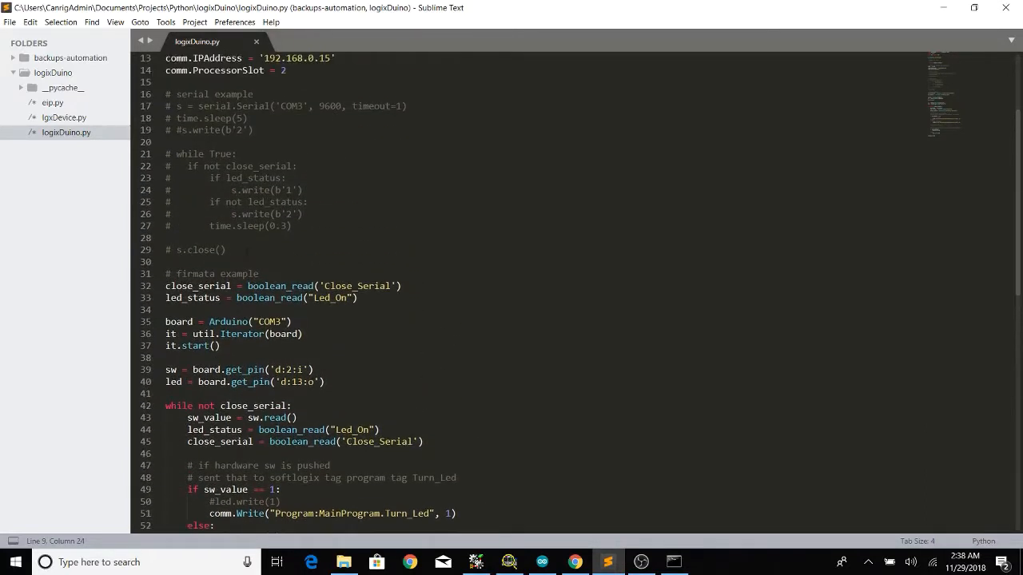
scroll(down, 3)
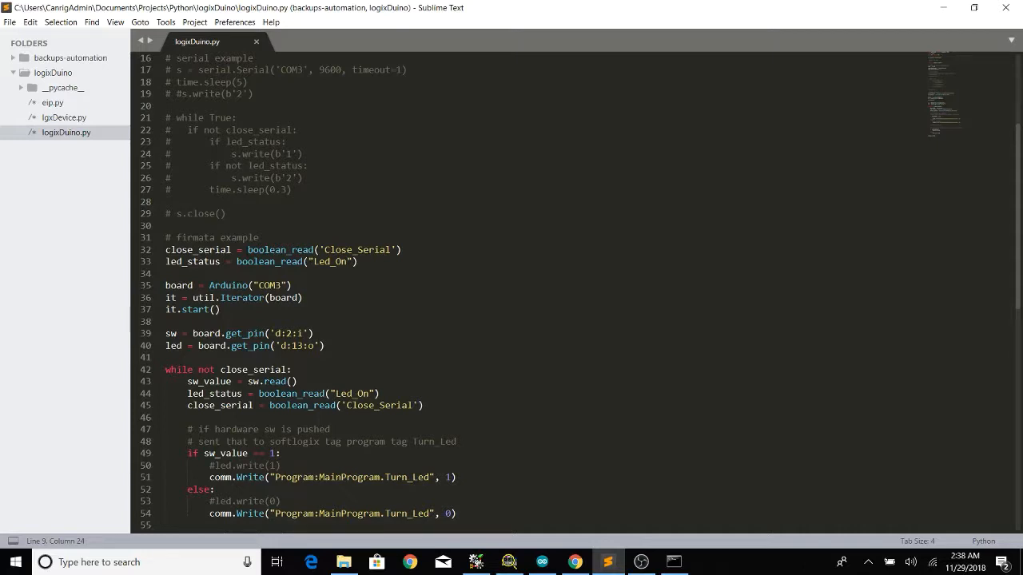
scroll(down, 3)
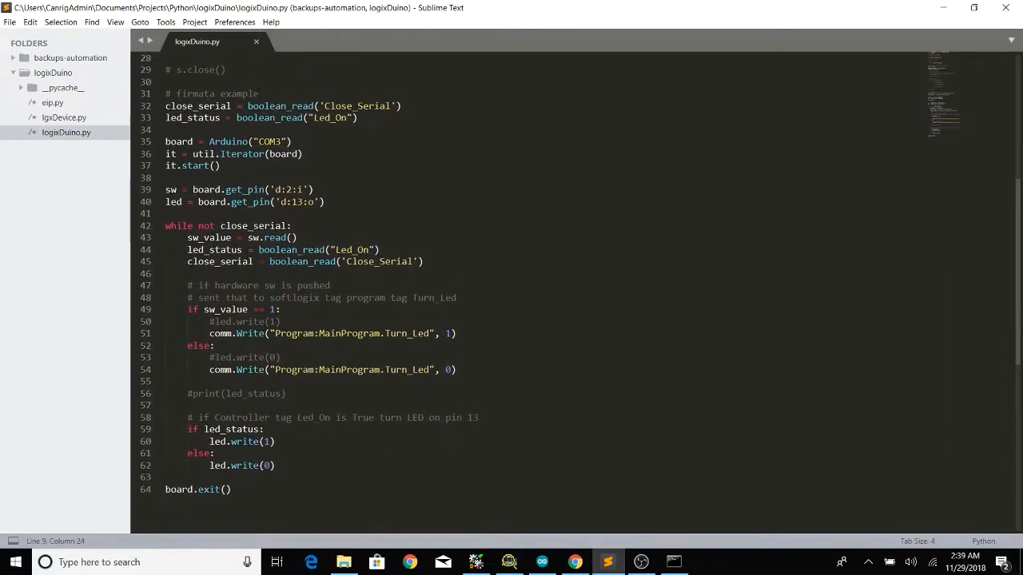
drag(166, 106, 358, 117)
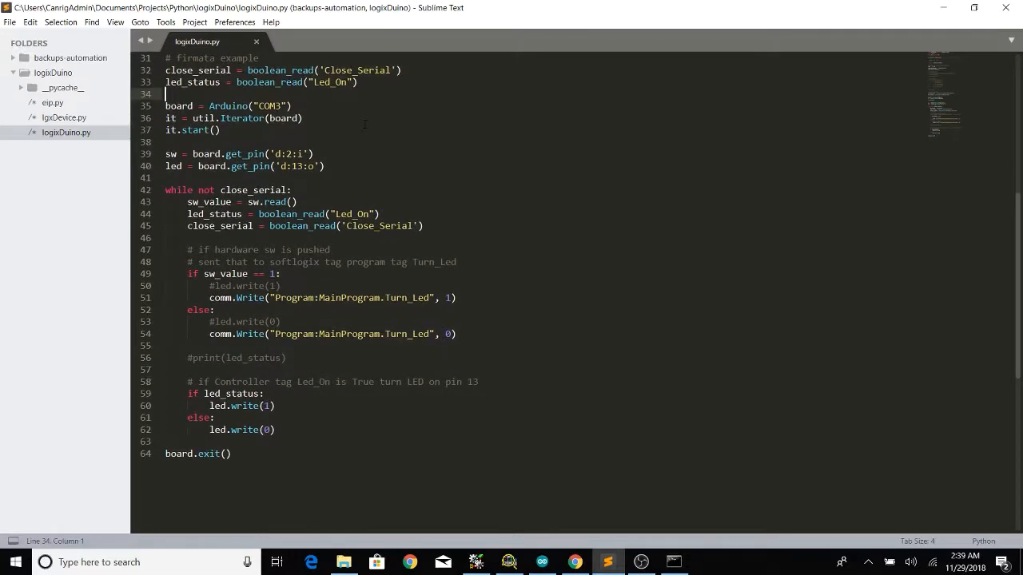
drag(165, 106, 222, 130)
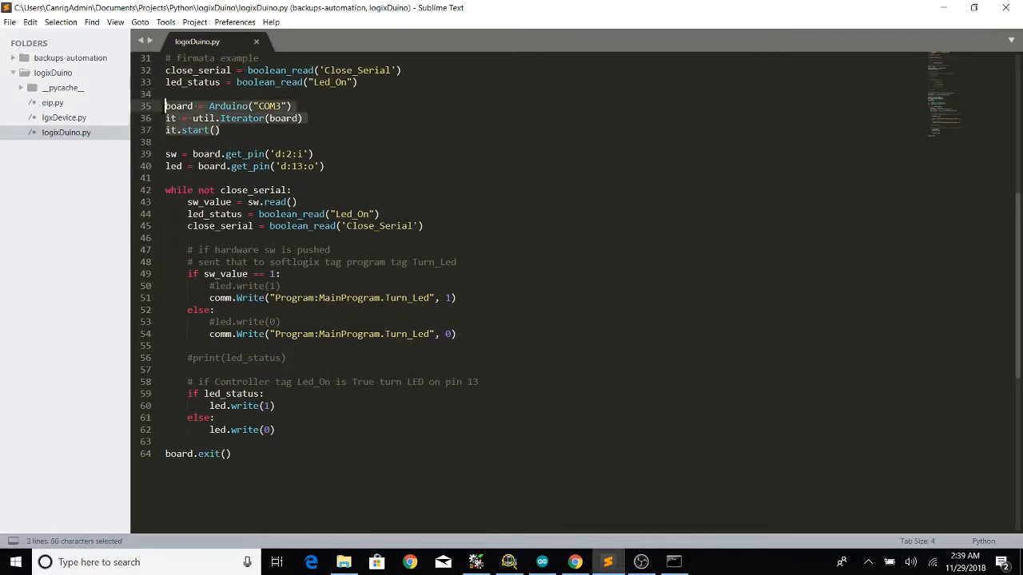
click(250, 106)
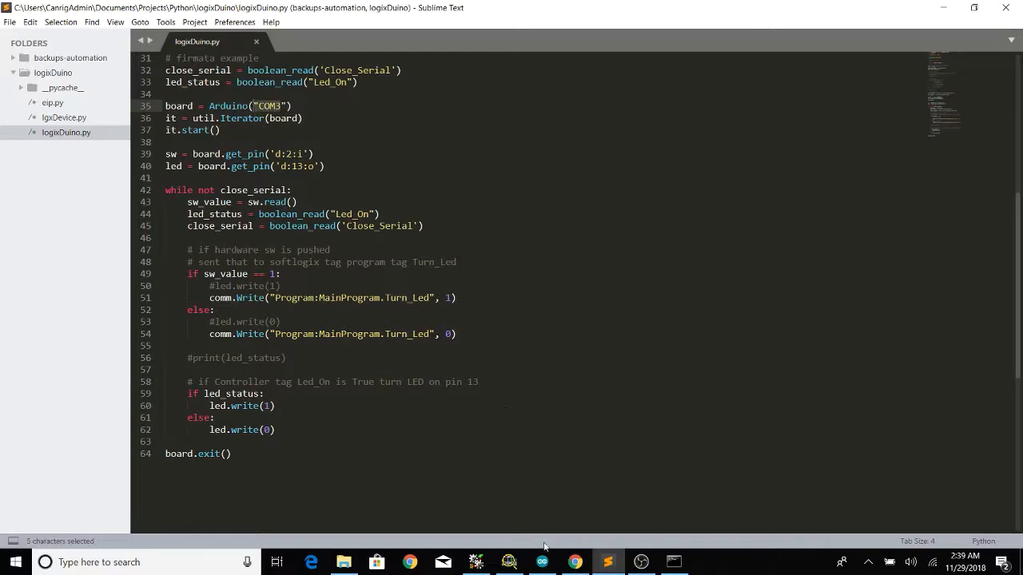
click(541, 562)
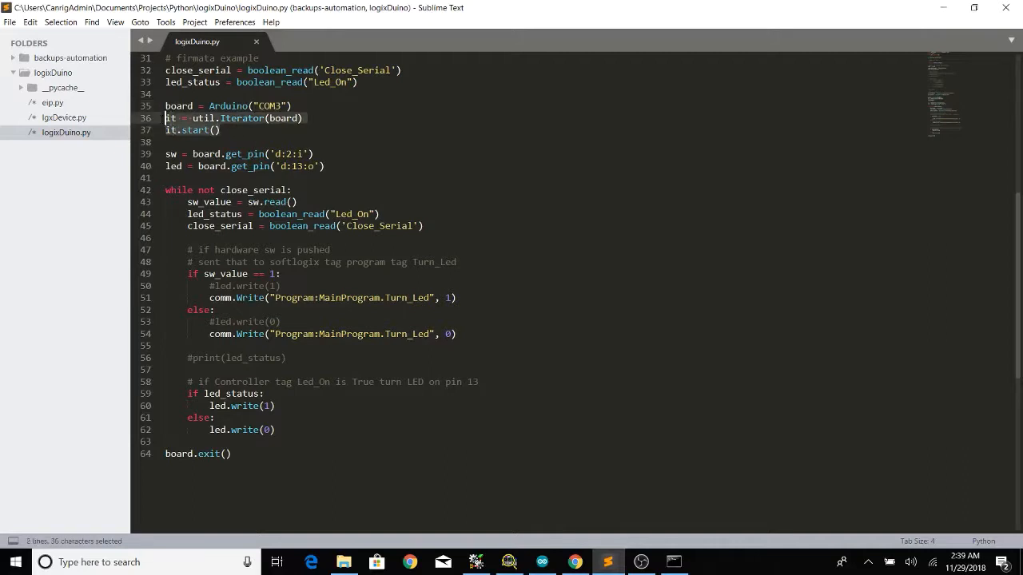
click(222, 131)
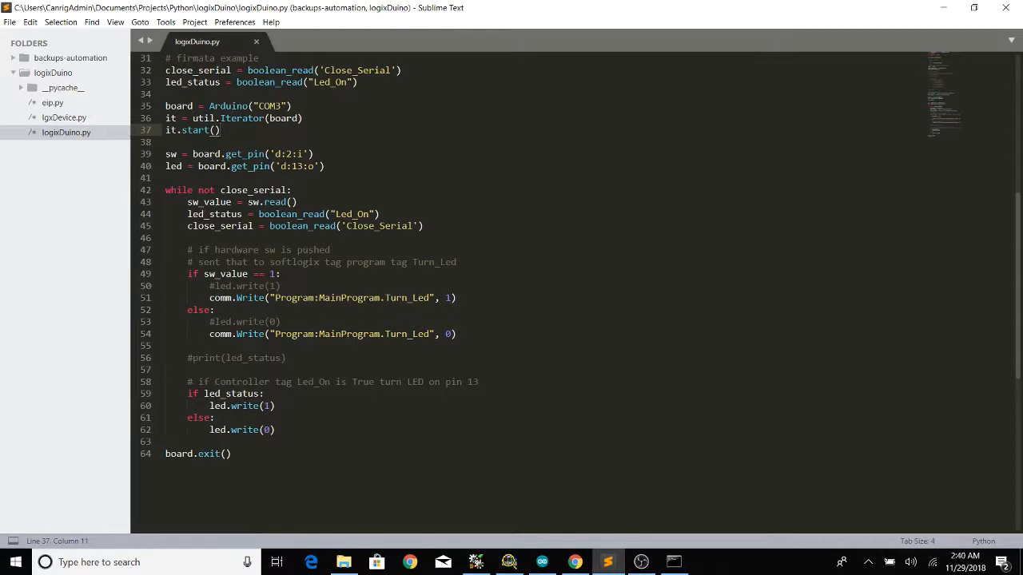
drag(165, 154, 325, 166)
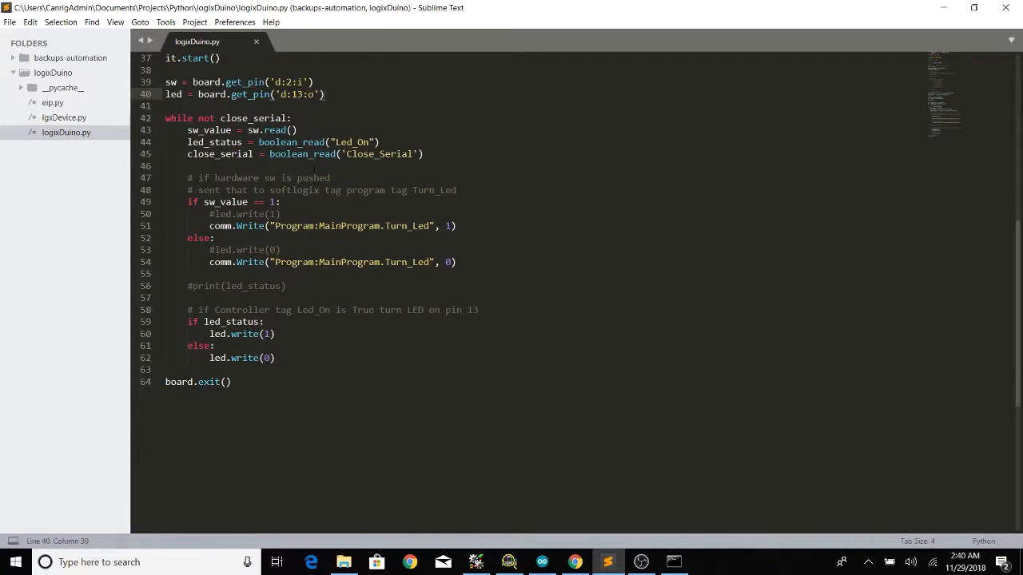
scroll(down, 3)
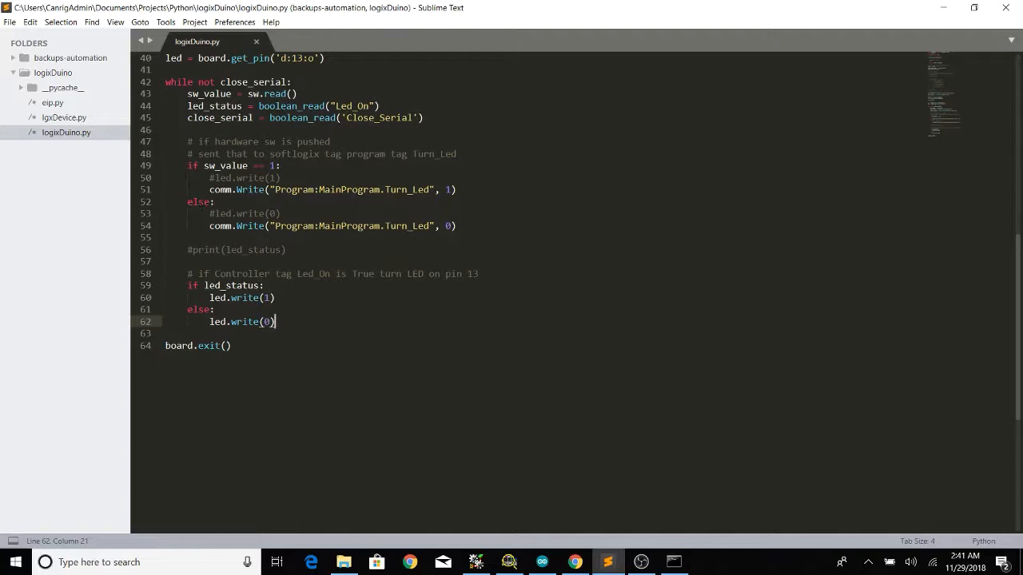
double_click(226, 166)
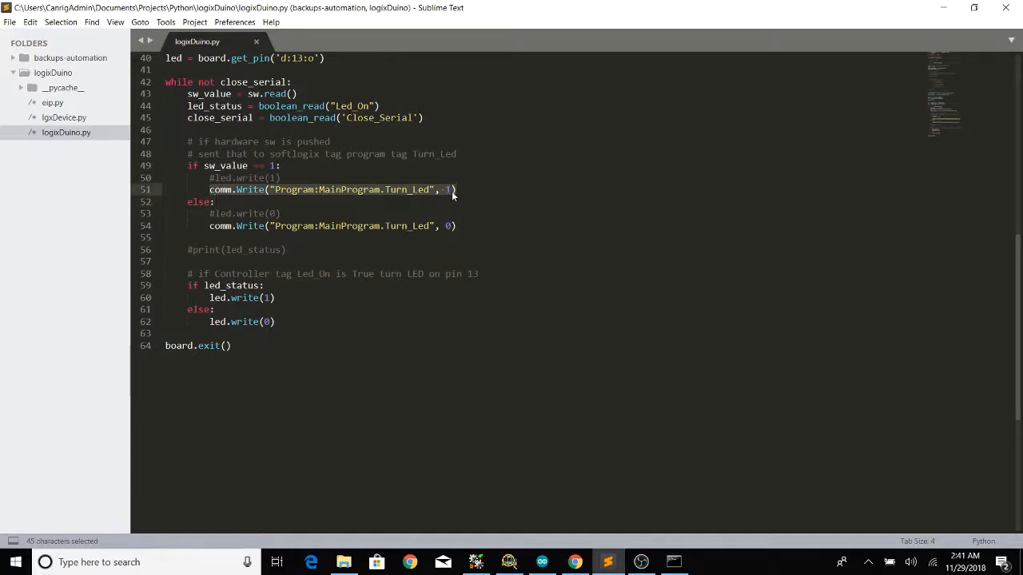
mouse_move(370, 196)
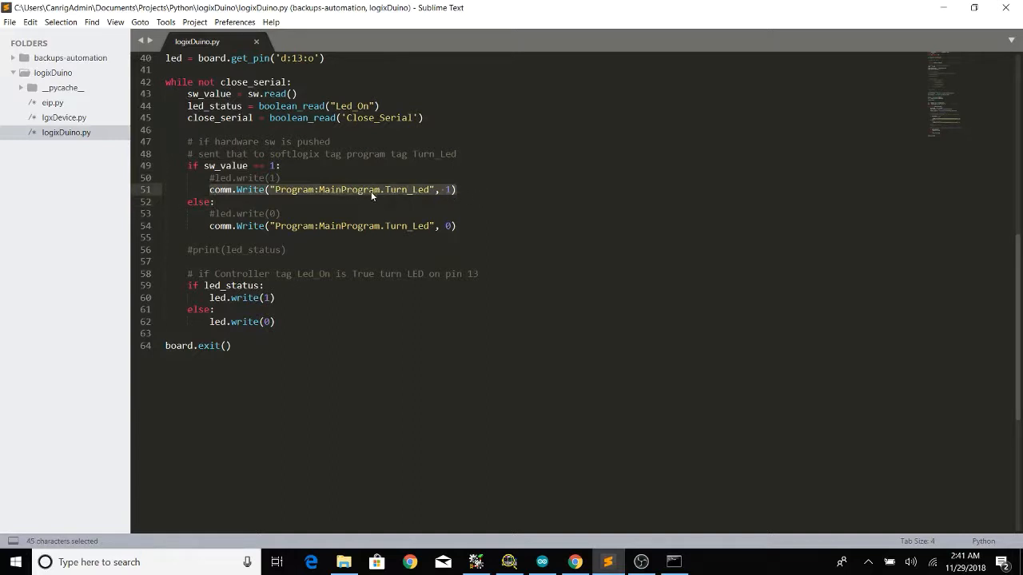
mouse_move(394, 197)
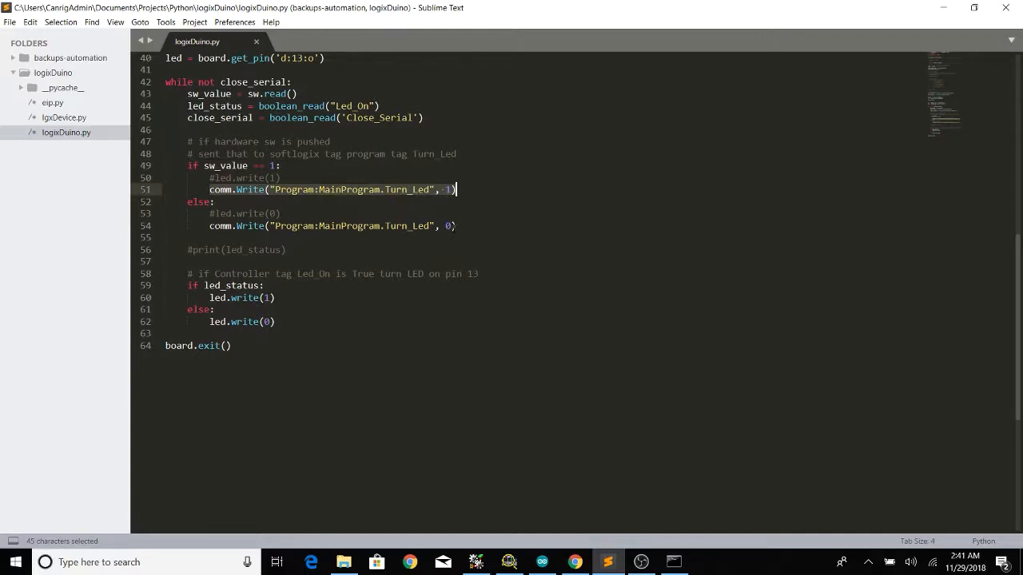
scroll(down, 3)
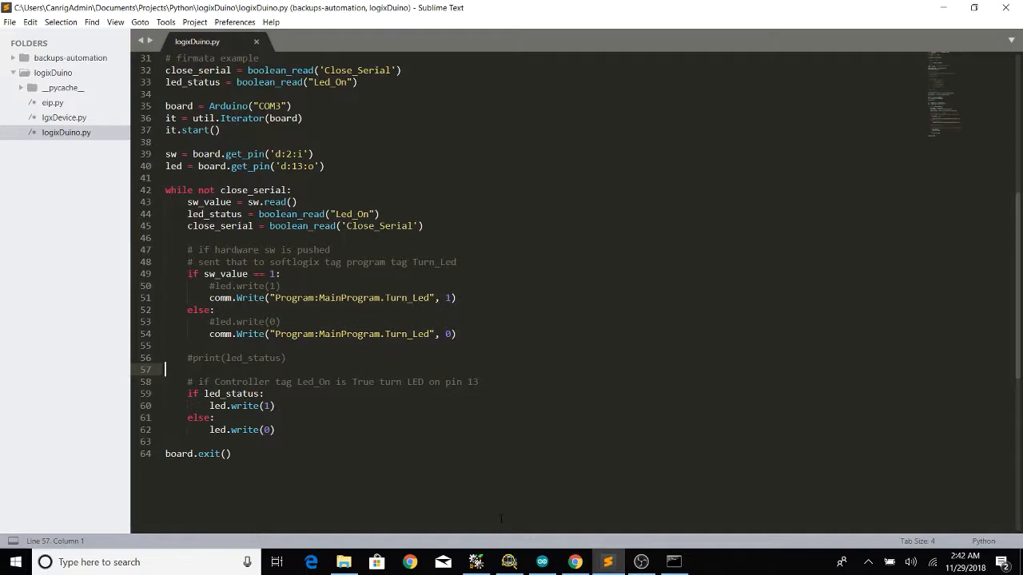
- Open the File > Examples > Firmata > StandardFirmata sketch in Arduino IDE
click(541, 562)
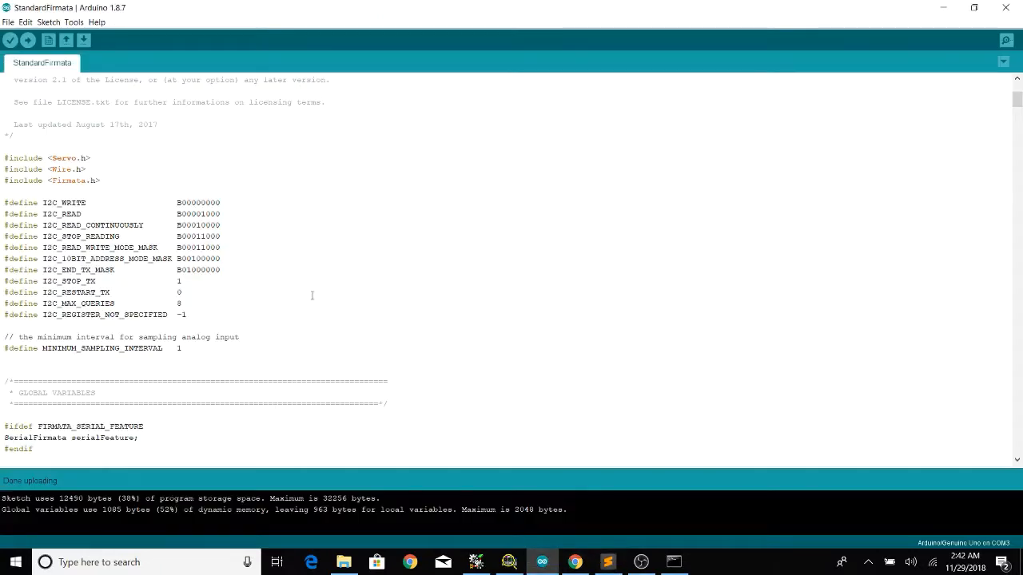
click(9, 22)
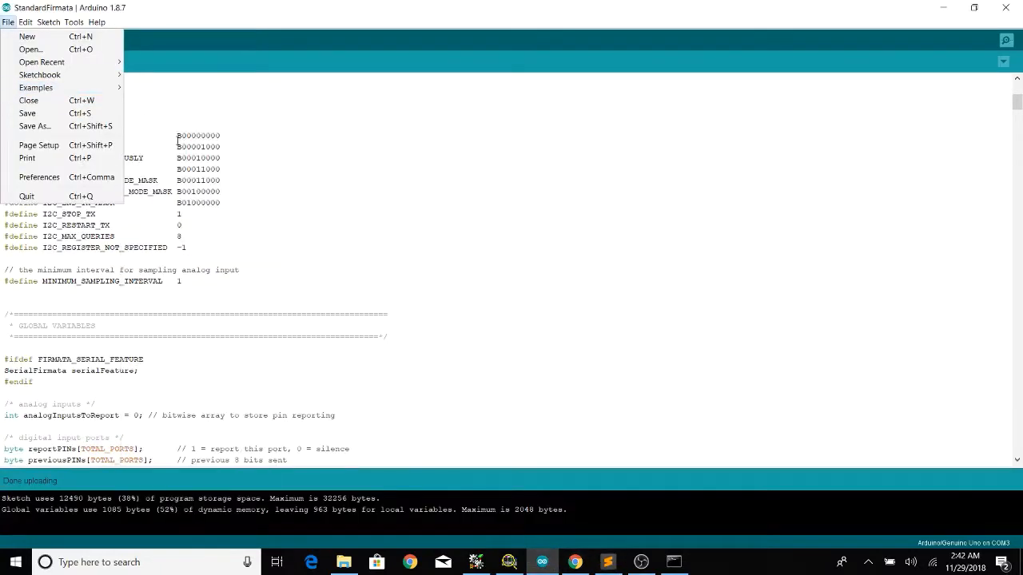
click(35, 87)
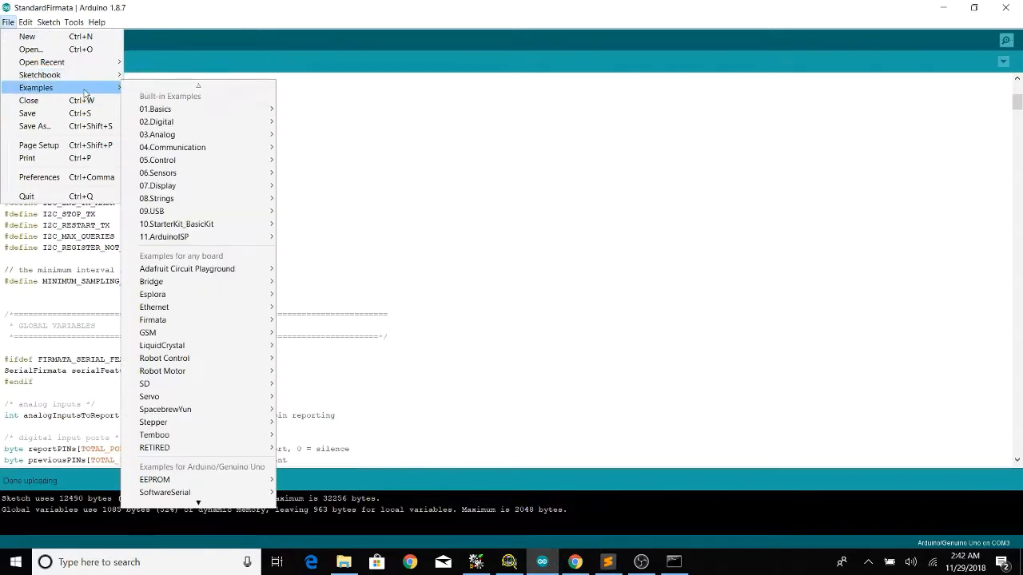
mouse_move(152, 319)
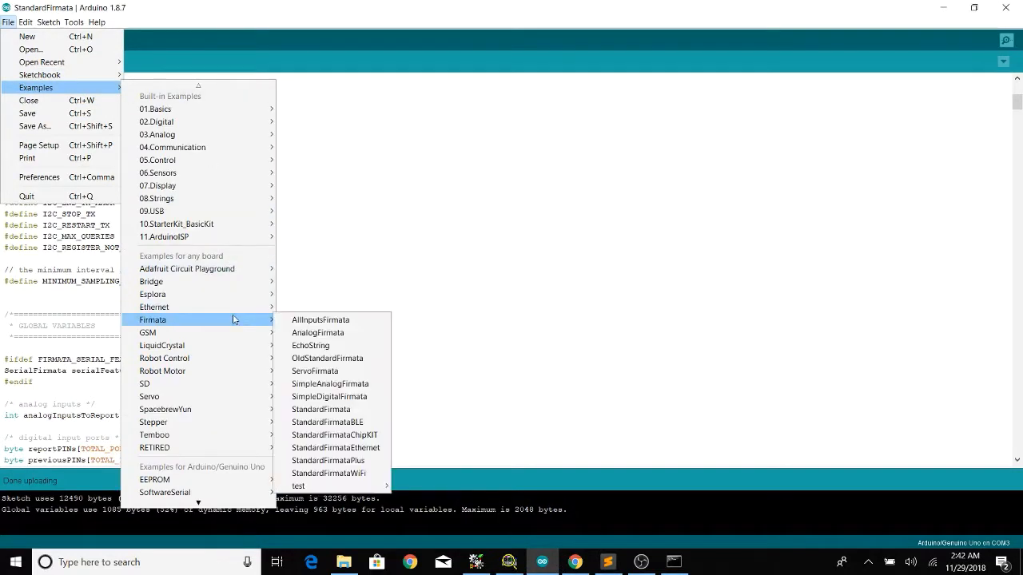
mouse_move(320, 409)
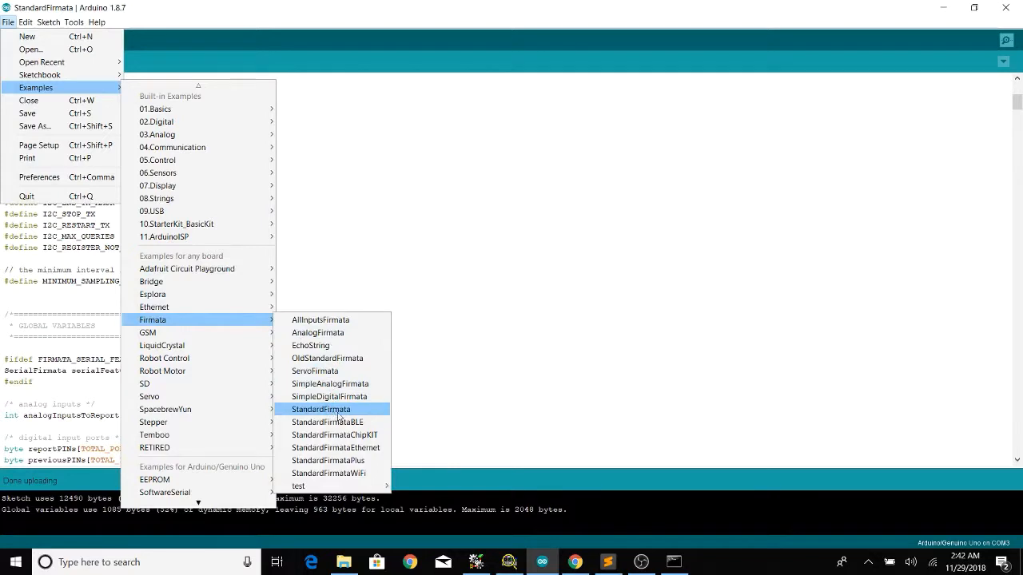
click(320, 409)
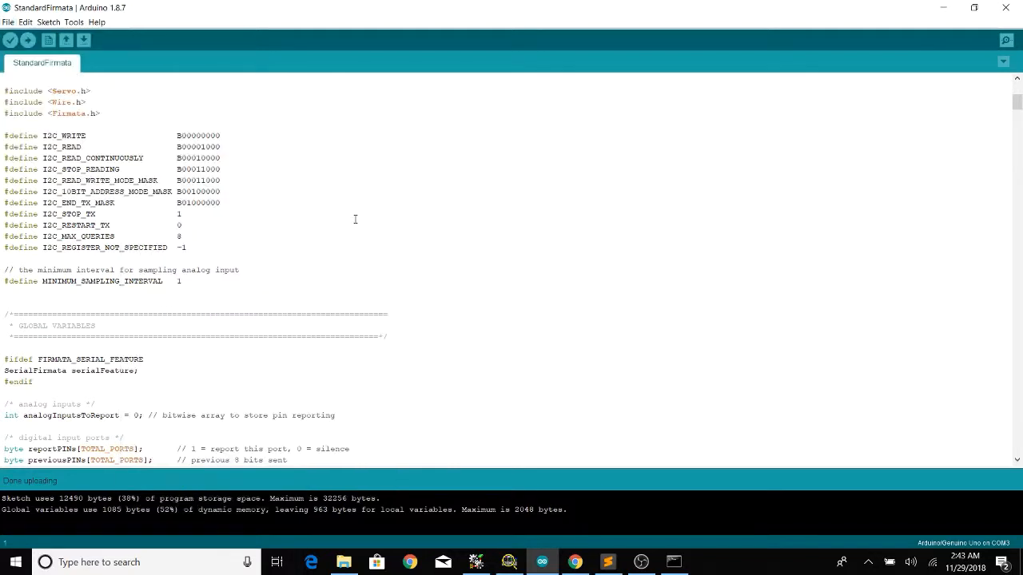
mouse_move(250, 158)
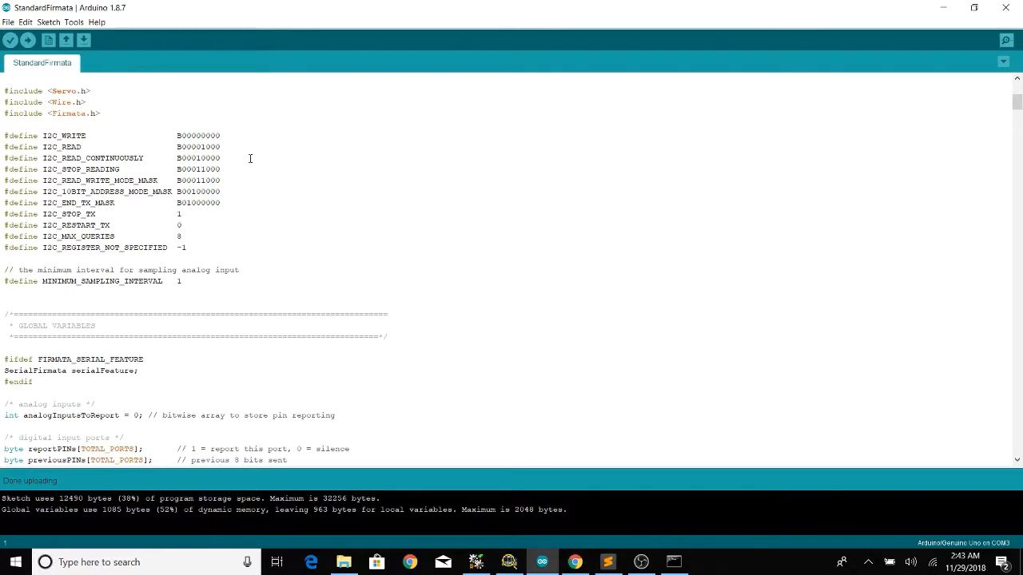
mouse_move(451, 411)
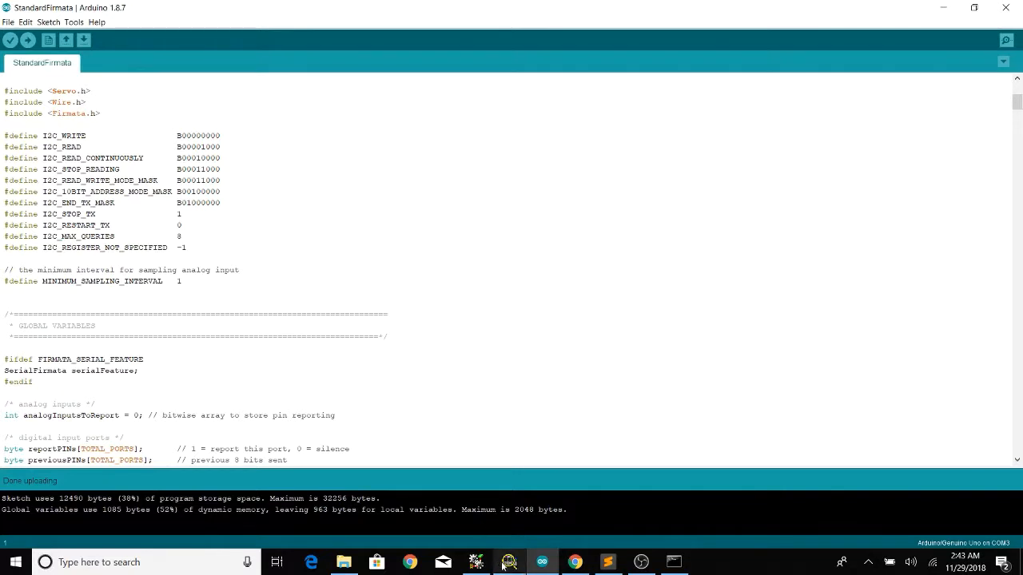
- Bring up the SoftLogix Chassis Monitor to check the EtherNet/IP module status
click(509, 561)
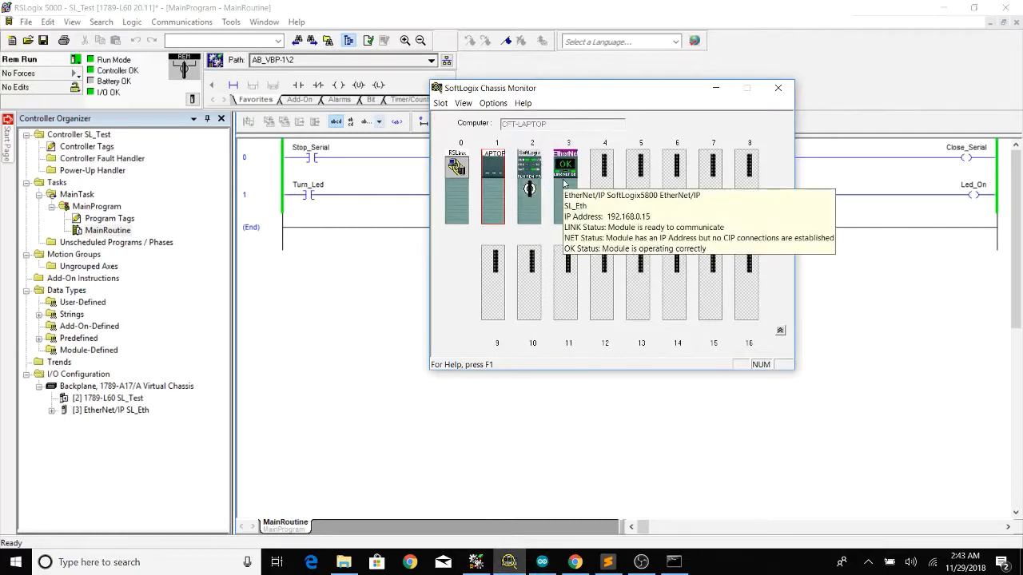
mouse_move(711, 96)
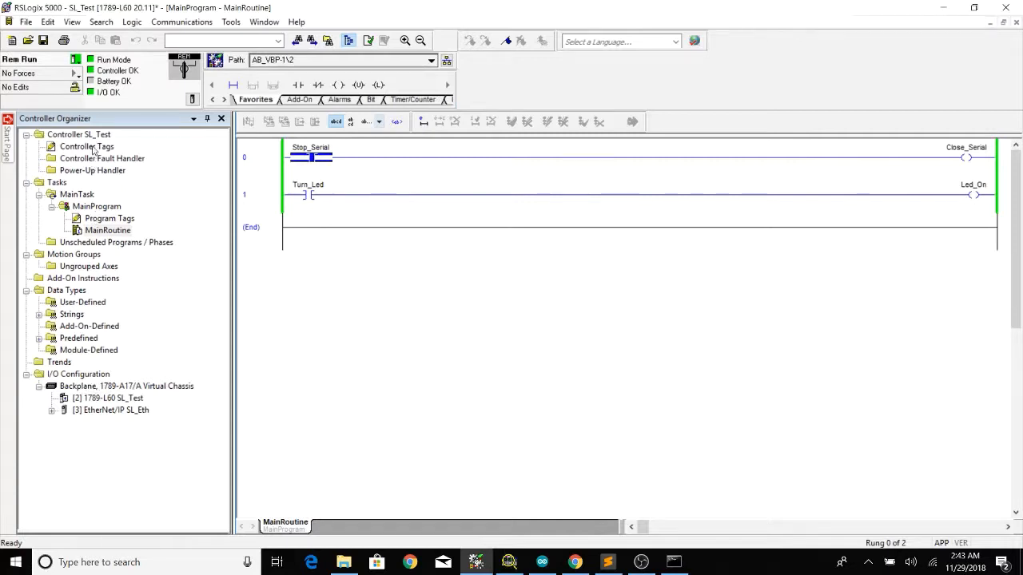
- Review Close_Serial and Led_On controller tags, return to MainRoutine, and open rung 1's options
double_click(86, 146)
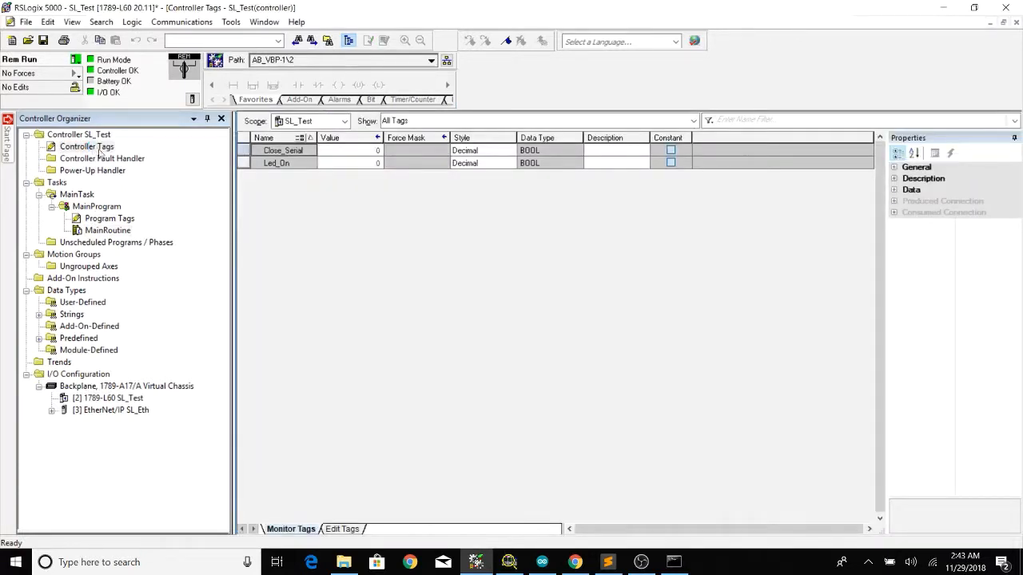
double_click(110, 218)
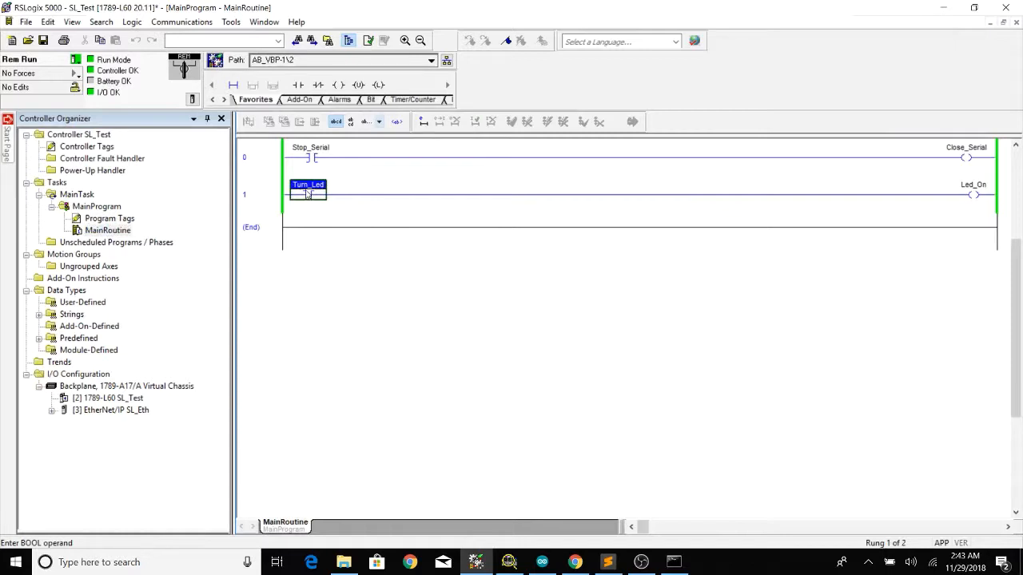
right_click(260, 194)
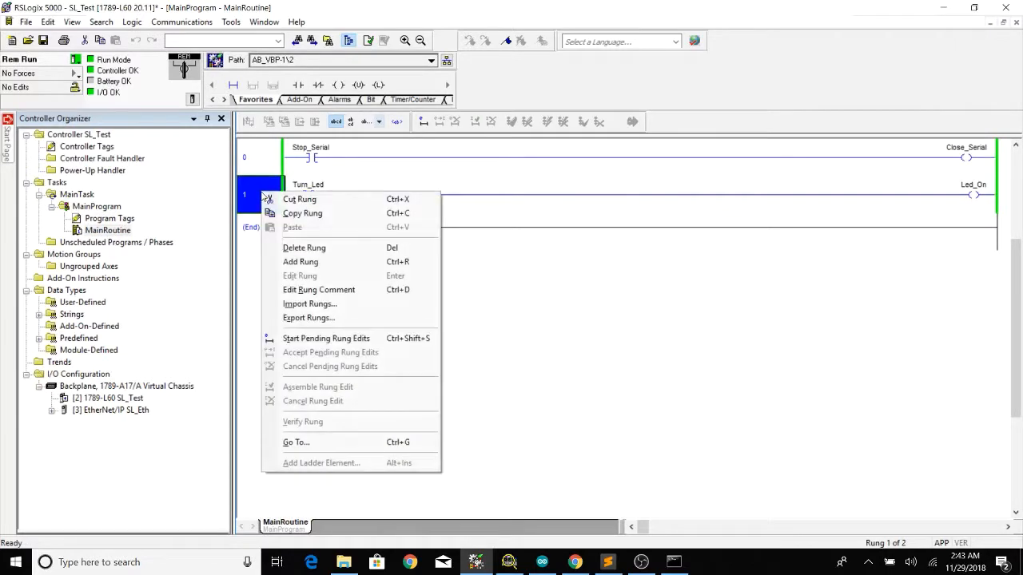
- Add the rung 1 comment 'If the push button is pressed, the LED will come on.'
click(318, 289)
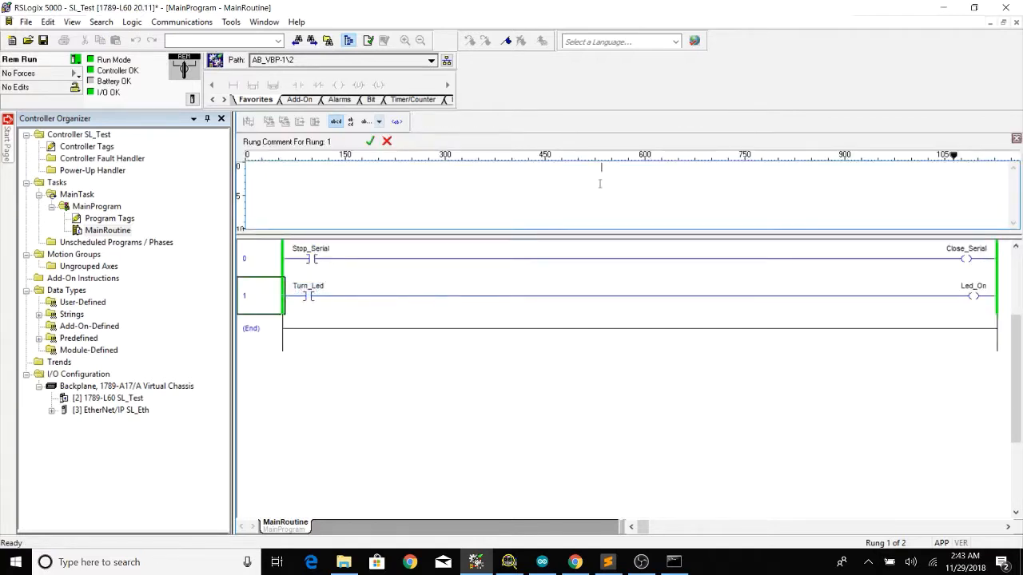
text(if the push b)
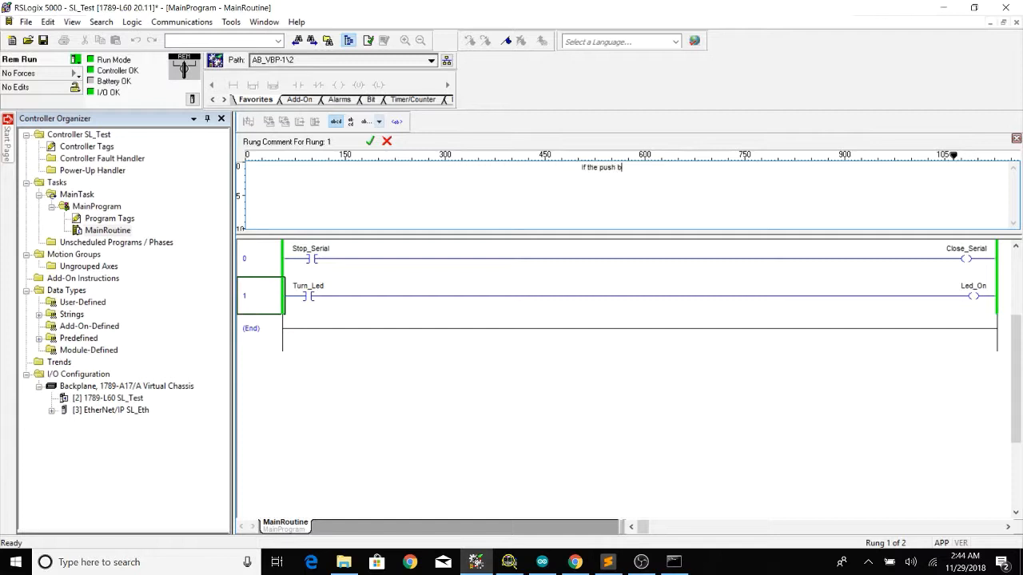
text(utton is press)
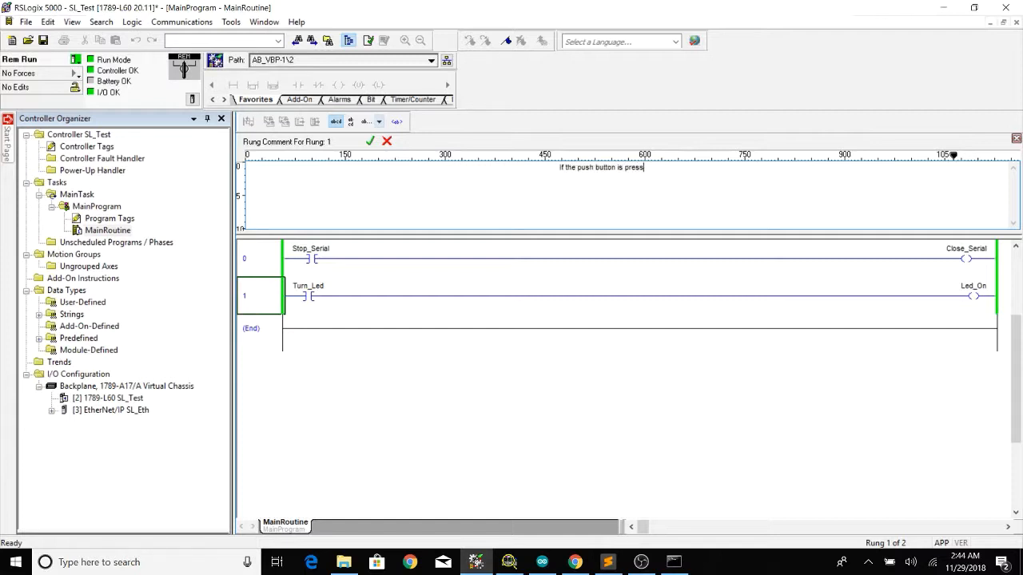
text(ed)
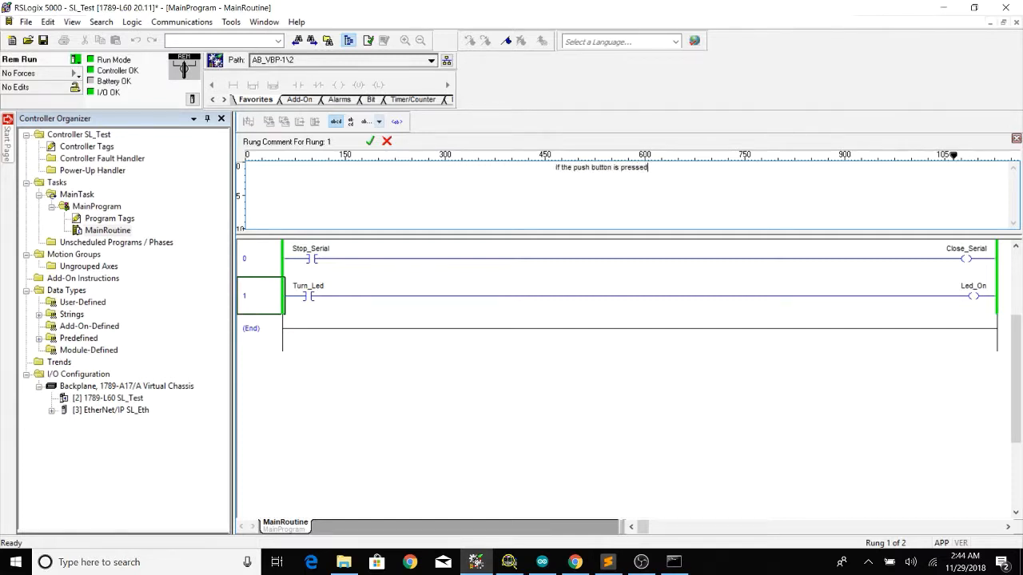
text(.)
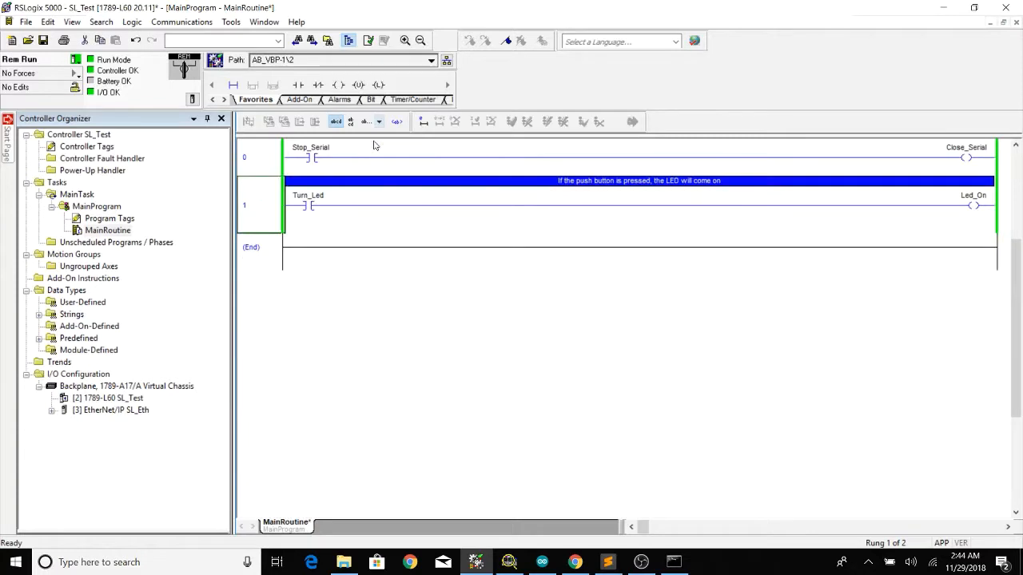
right_click(256, 156)
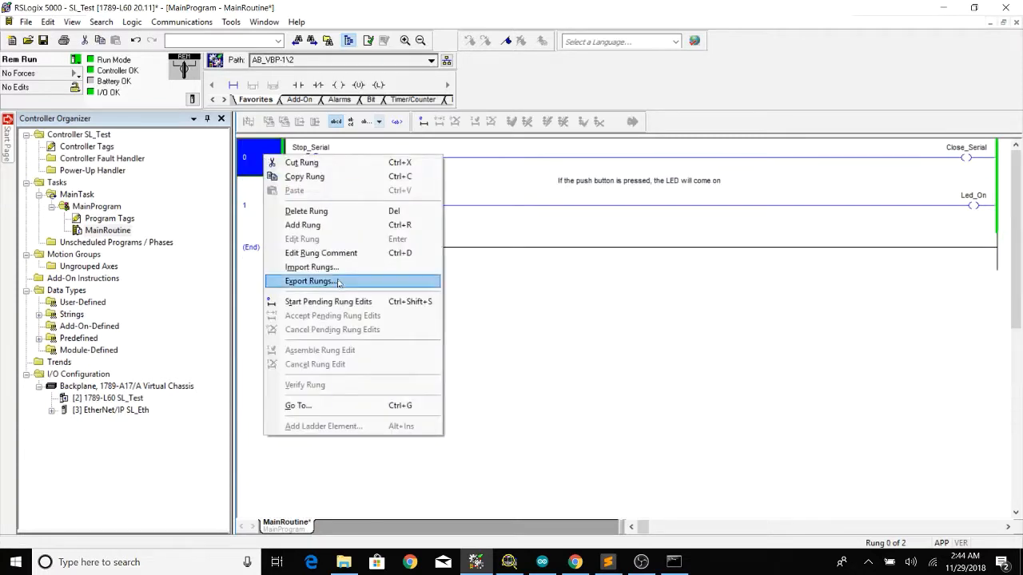
- Add the rung 0 comment 'If Close_Serial Output is high it will close our comm port.'
click(321, 252)
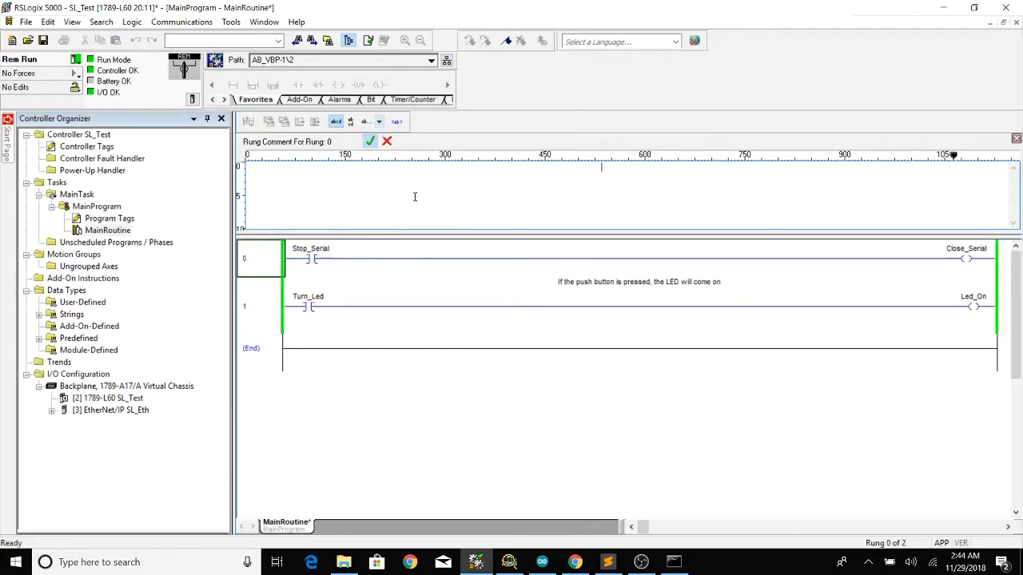
text(Th)
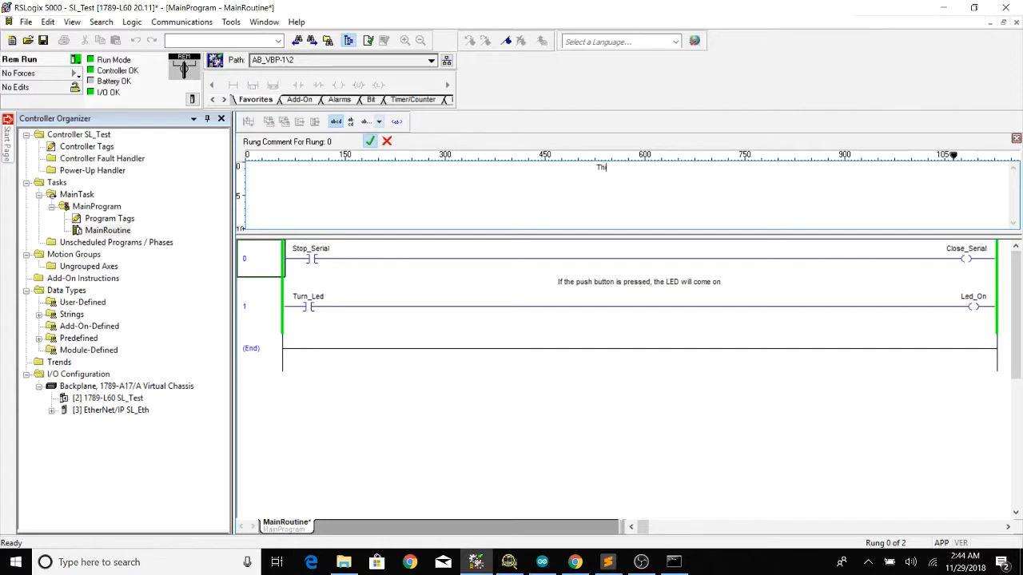
text(If C)
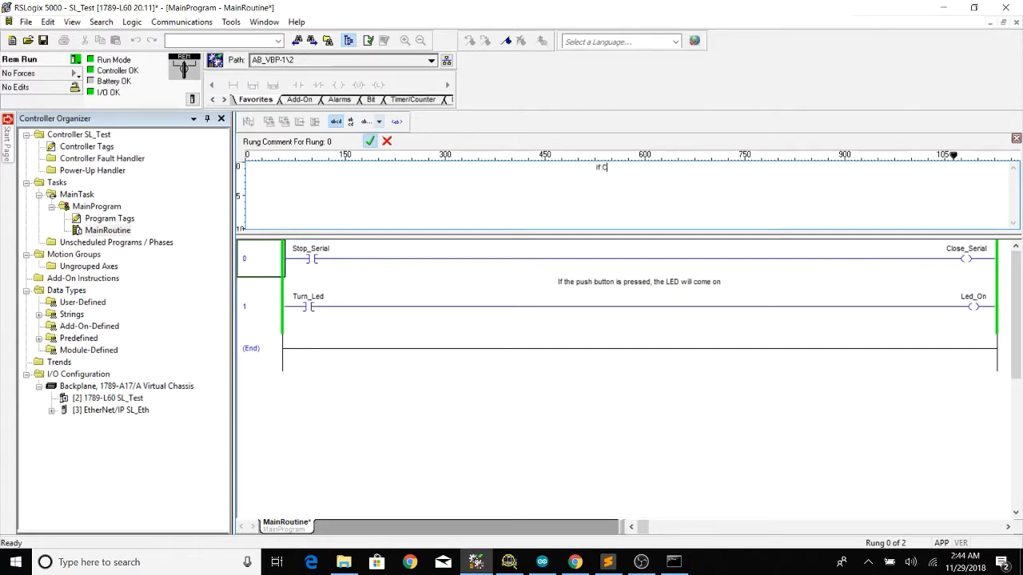
text(lose_Serial)
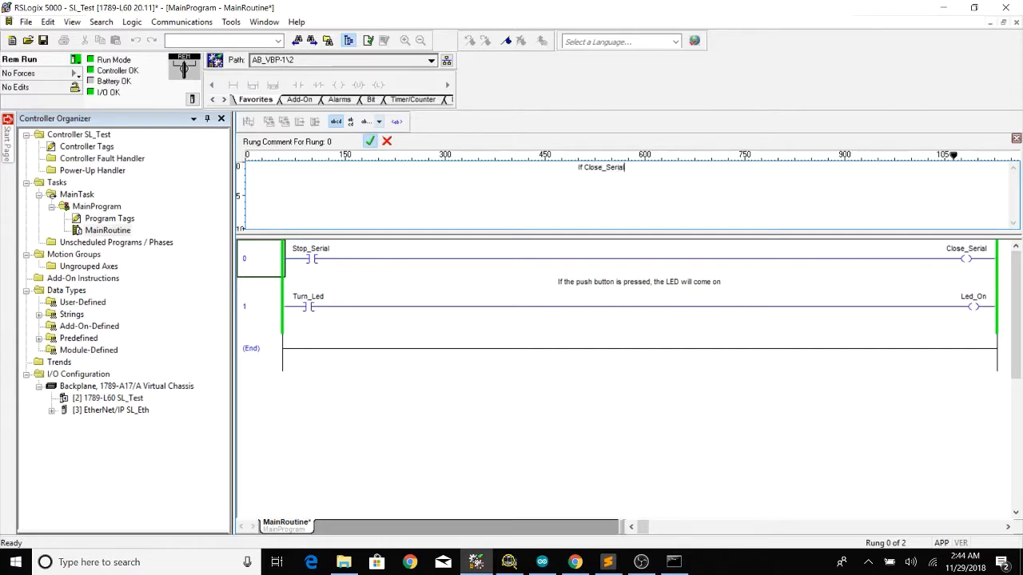
text(Ouput)
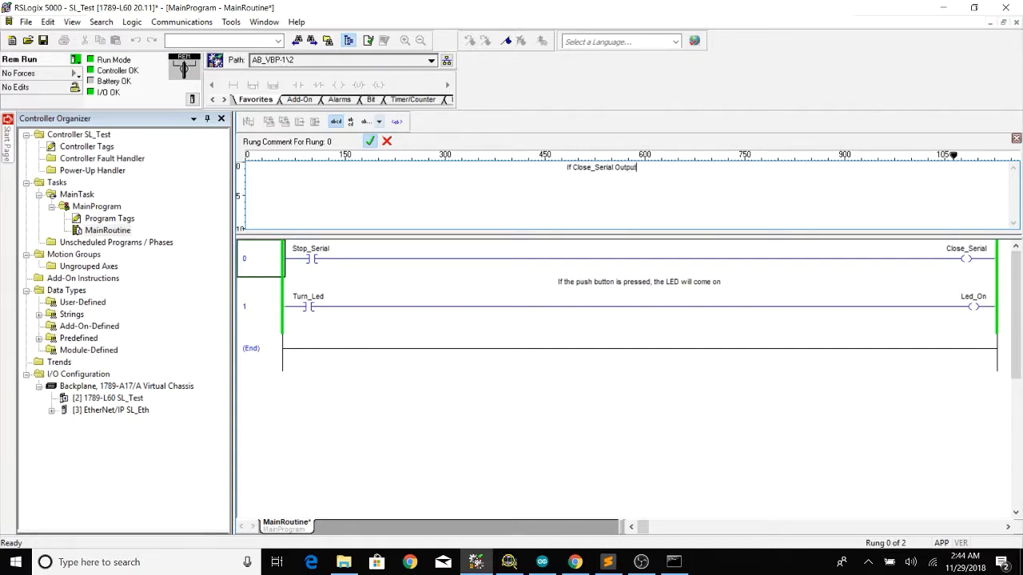
text(is hight it will close)
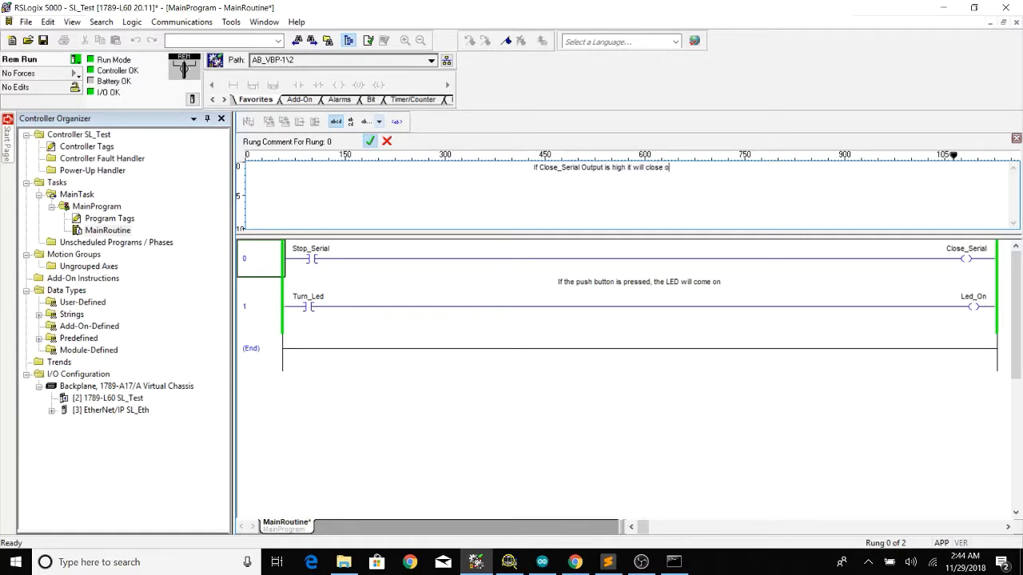
text(our comm port)
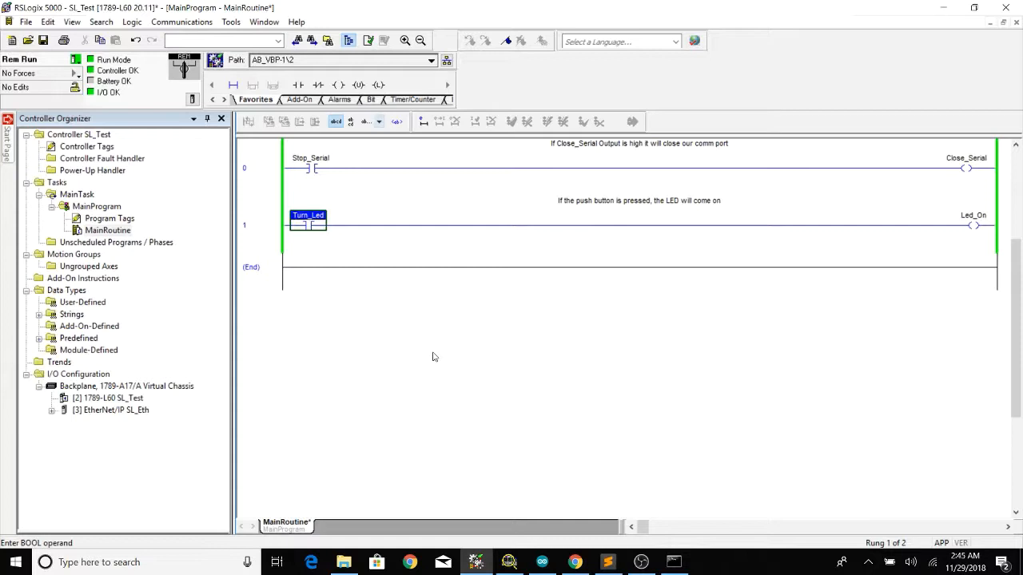
mouse_move(145, 548)
text(note)
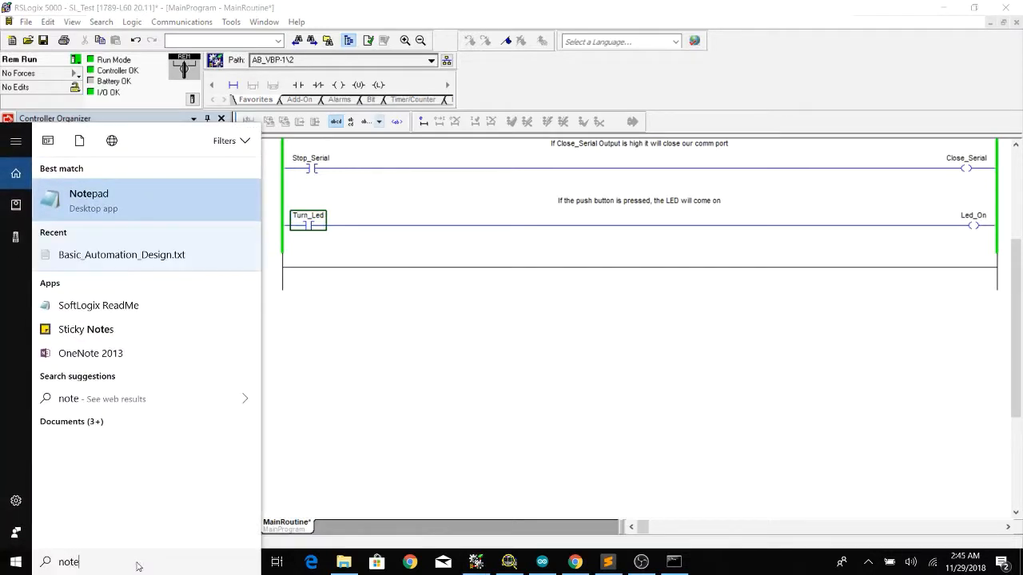
- In a new Notepad note, list 'Install pyfirmata' and 'Load Firmata Sketch to arduino'
click(89, 200)
text(1.)
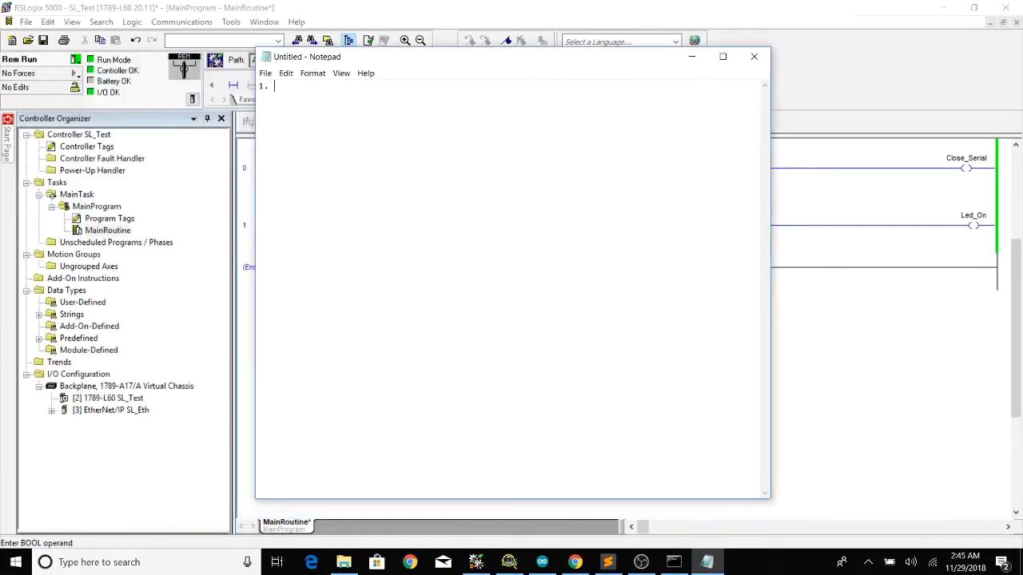
text(T)
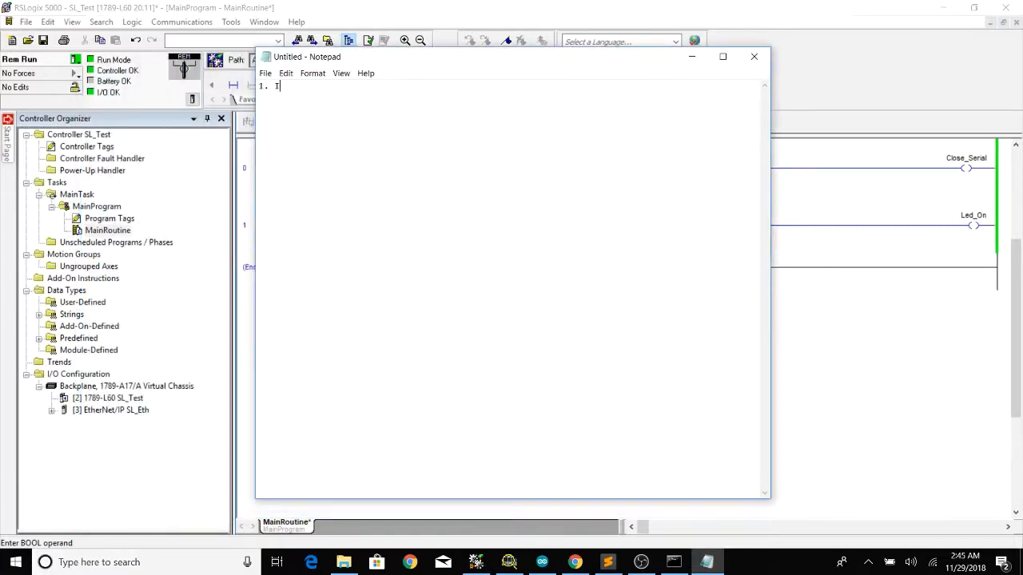
text(nstall pyf)
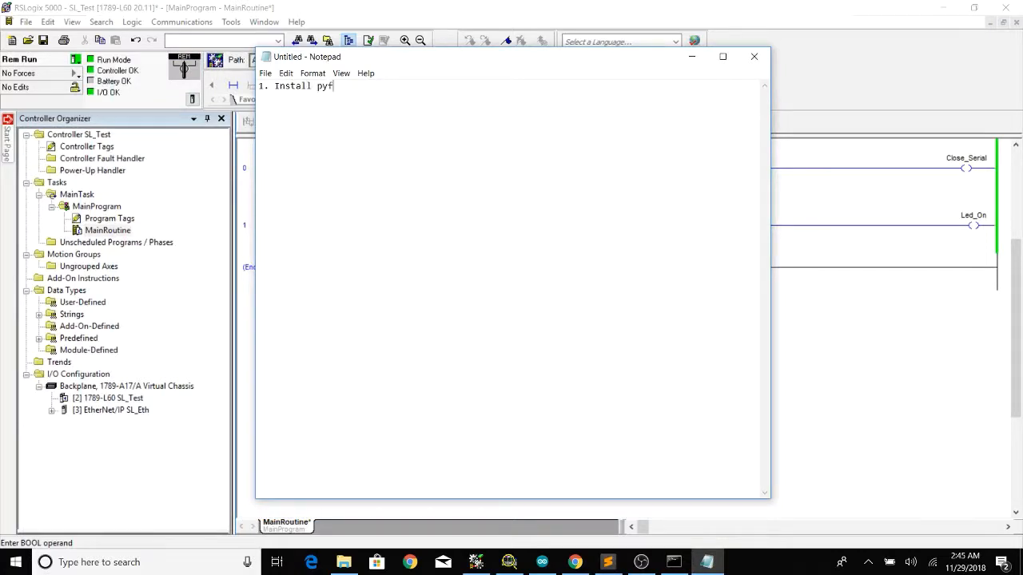
text(irmata)
text(2.)
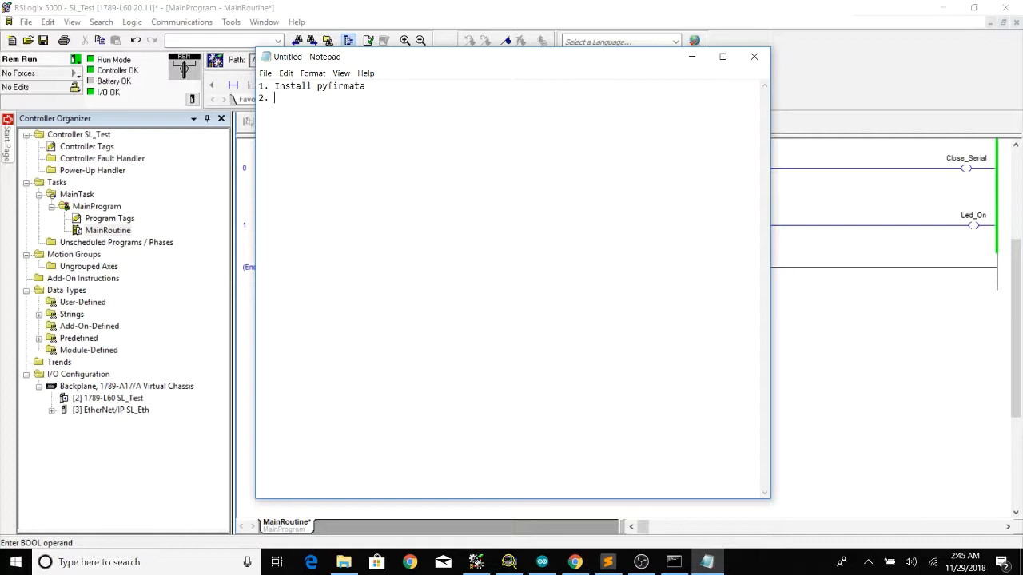
text(Load Standarm Fi)
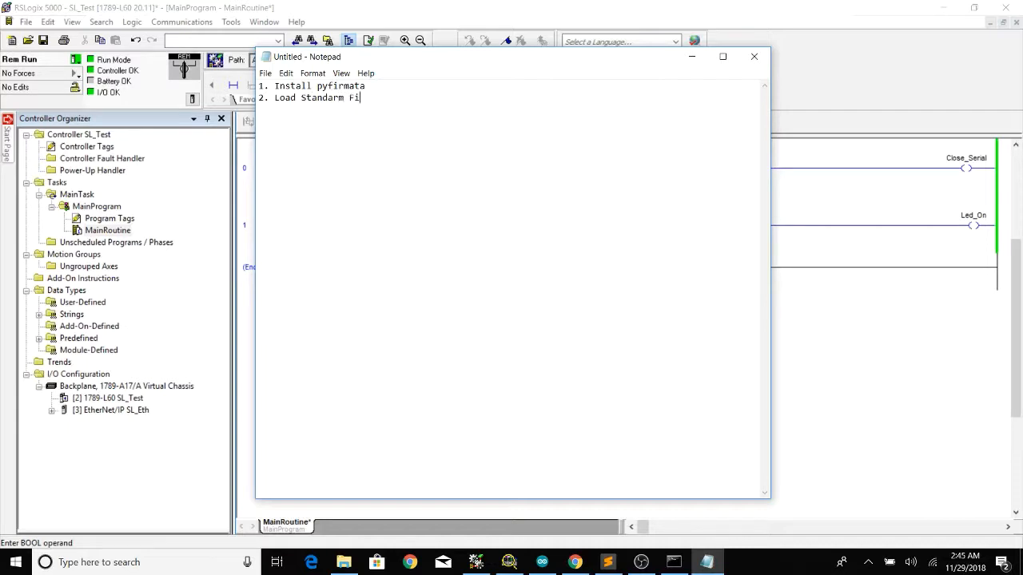
text(rmata)
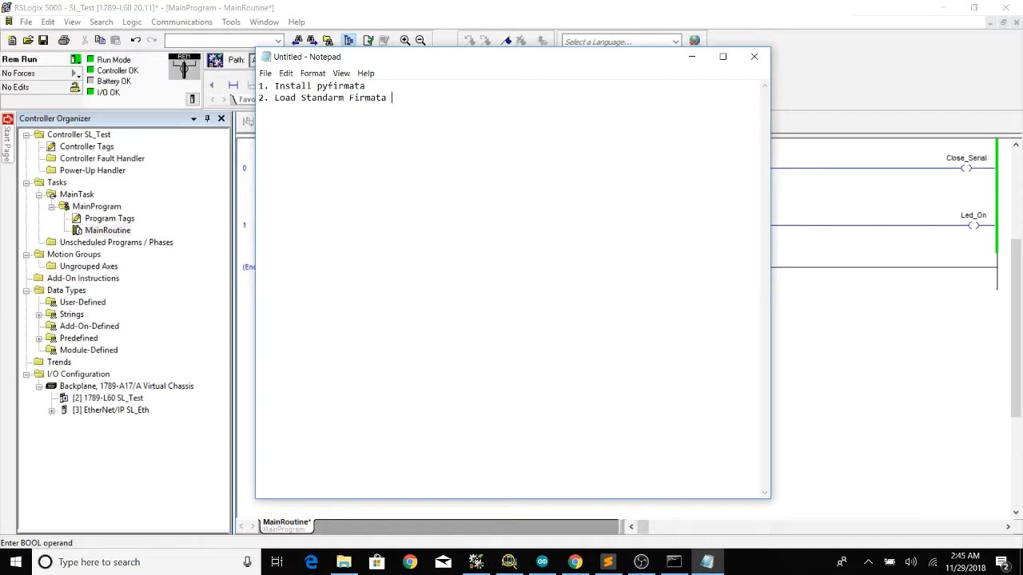
text(Sketch to)
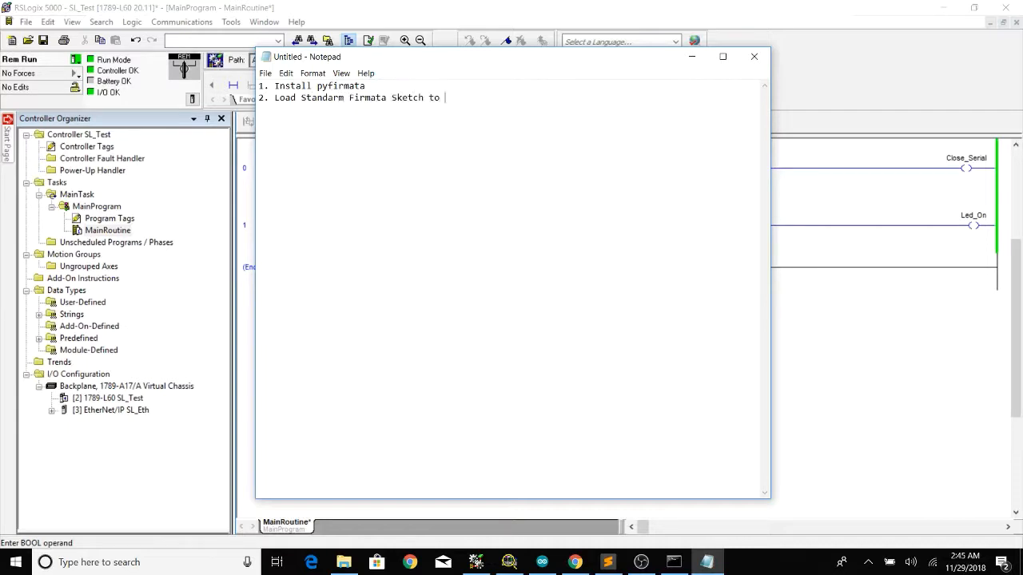
text(arduino)
text(3.)
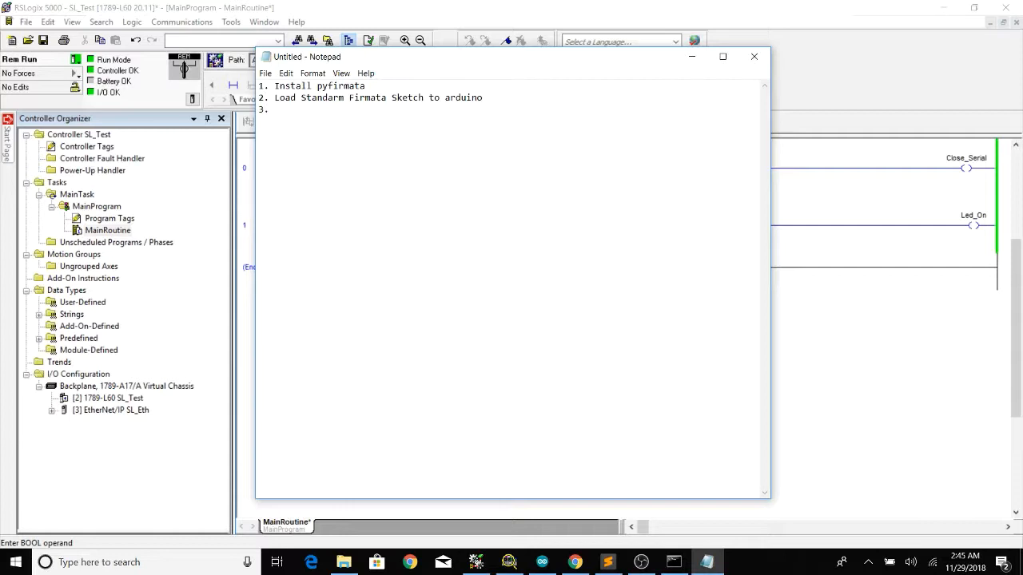
- Add the steps to download the PLC program and 'Lastly run script'
text(D)
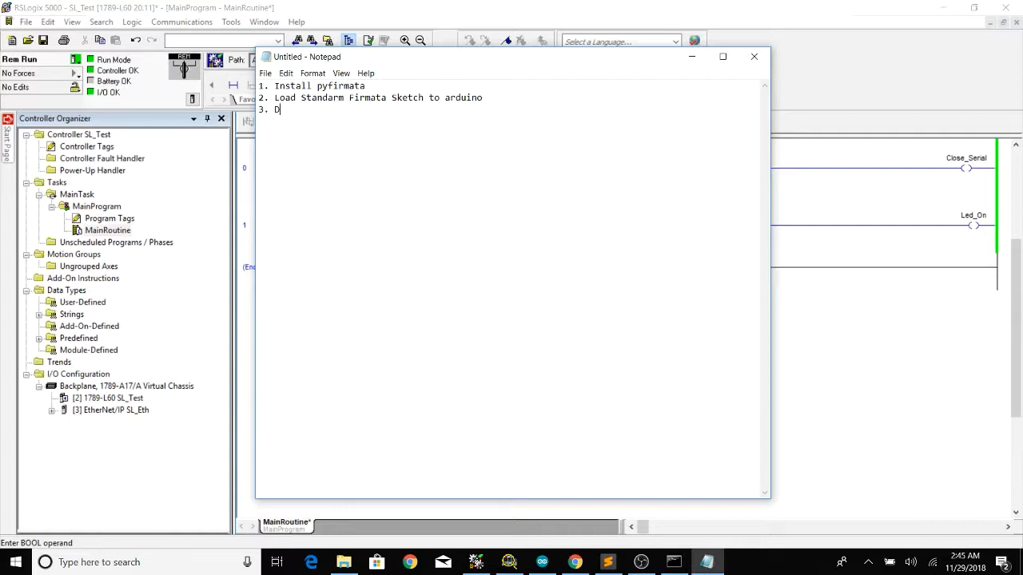
text(ownload PLC p)
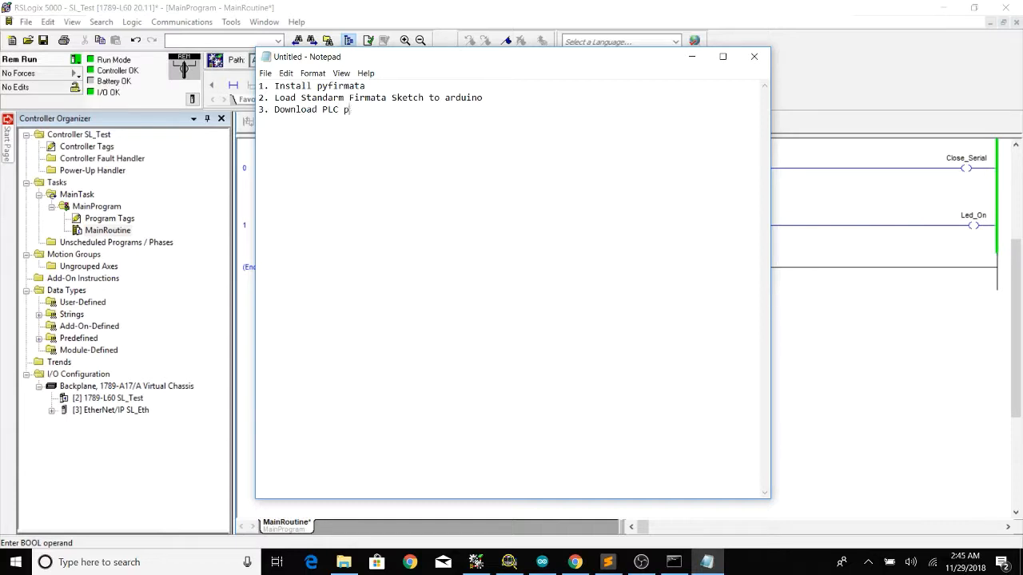
text(org)
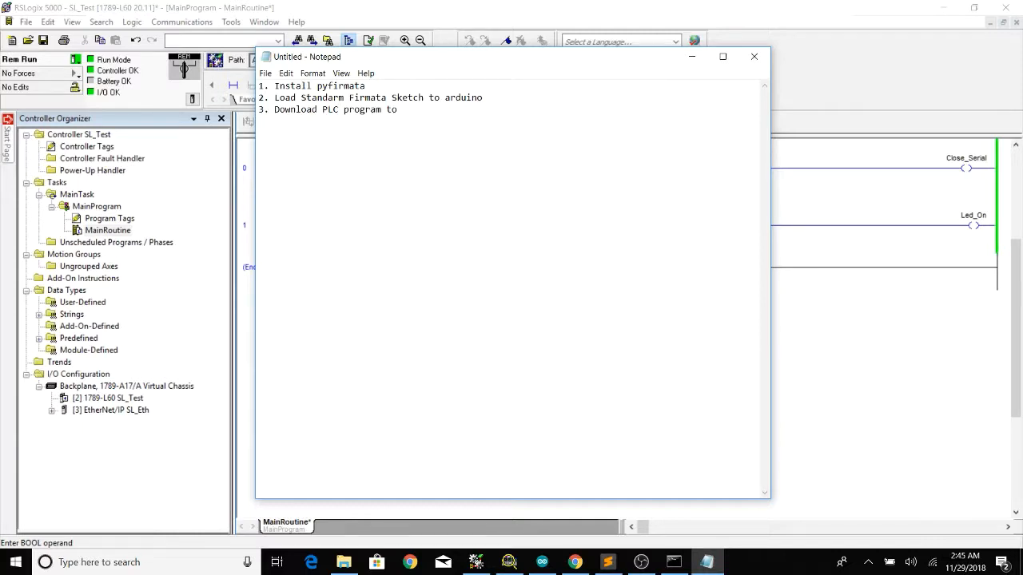
text(softlogix PLC)
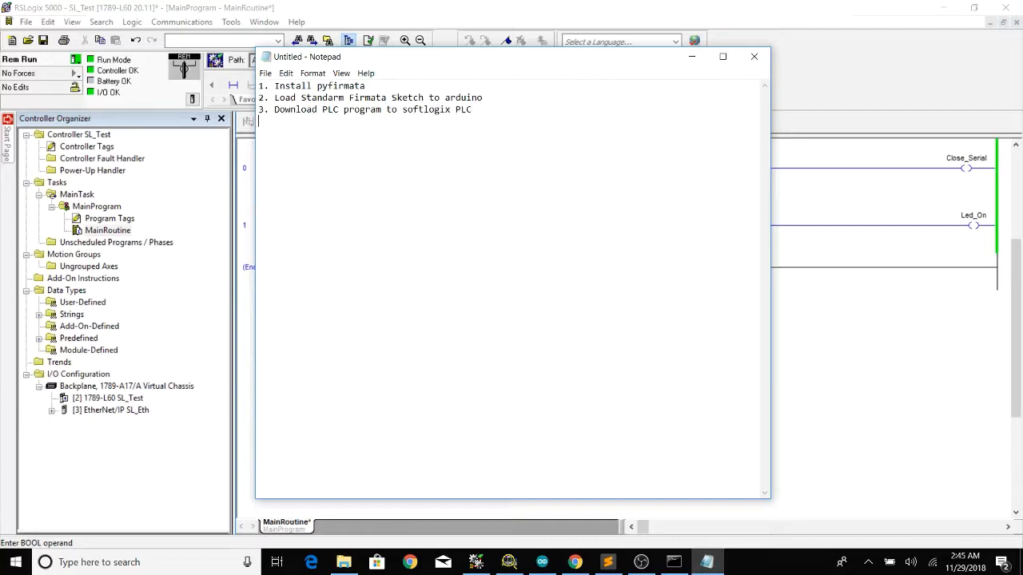
text(4.)
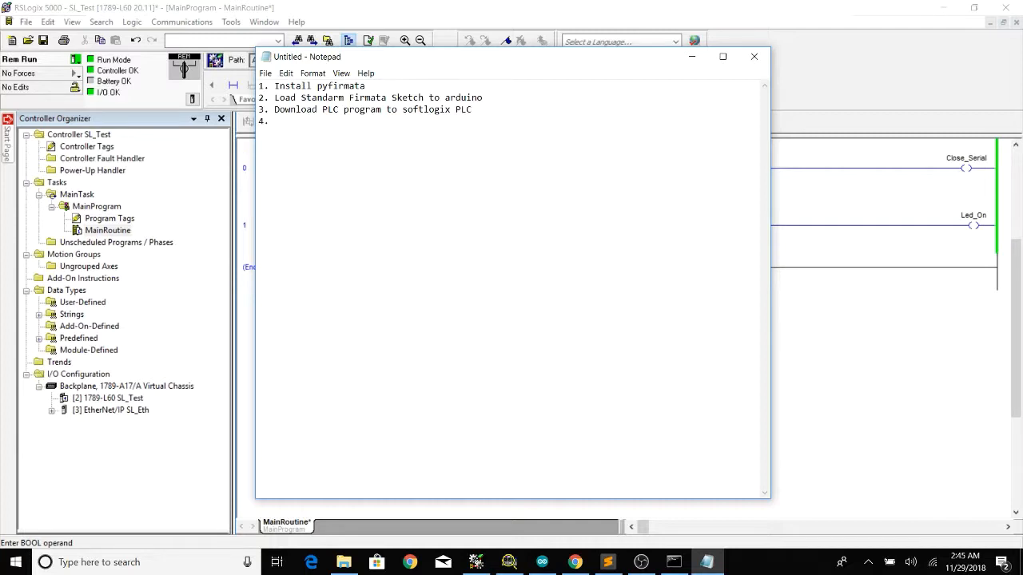
mouse_move(468, 157)
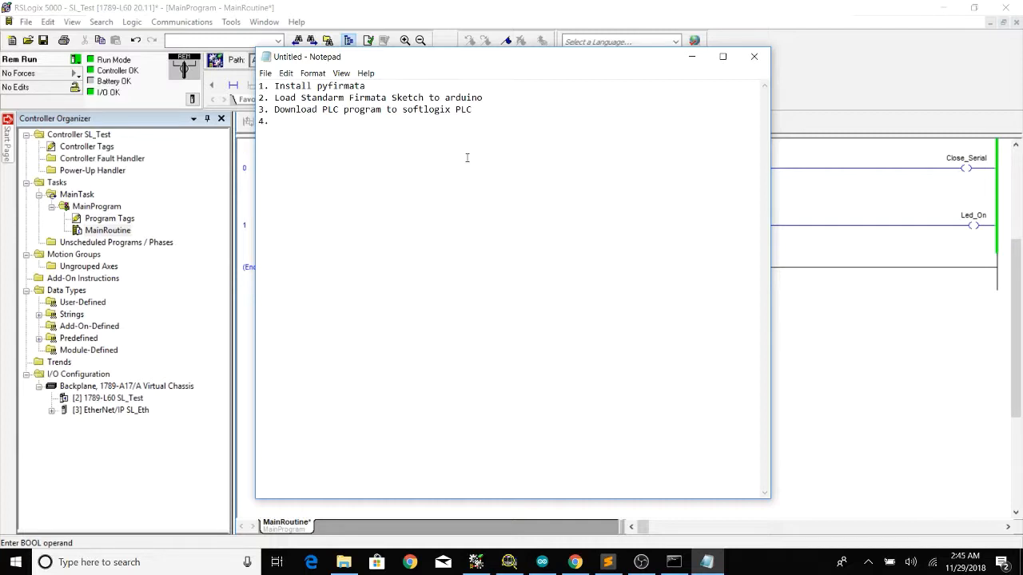
text(Lastly)
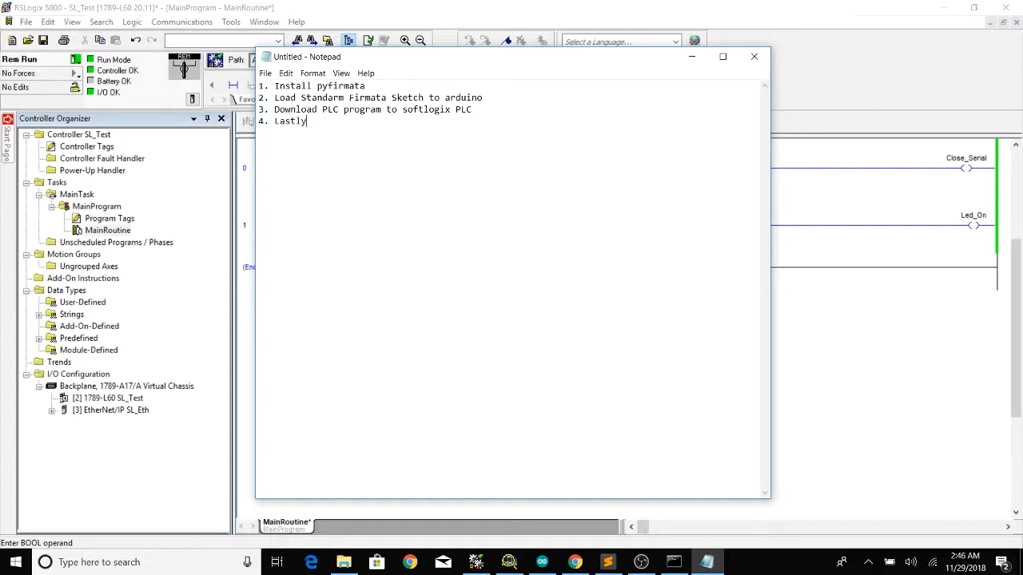
text(run scr)
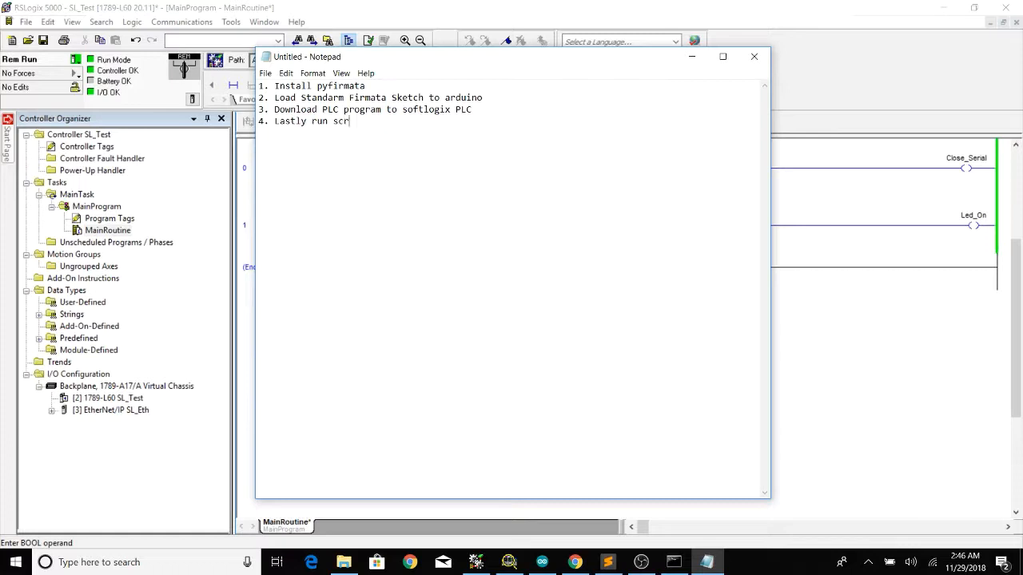
text(ipt)
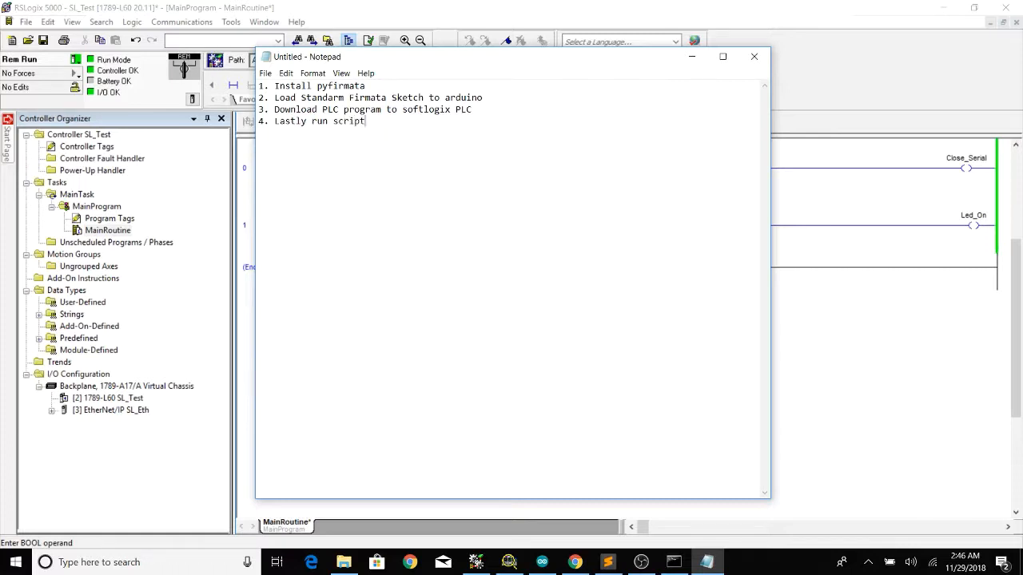
mouse_move(466, 159)
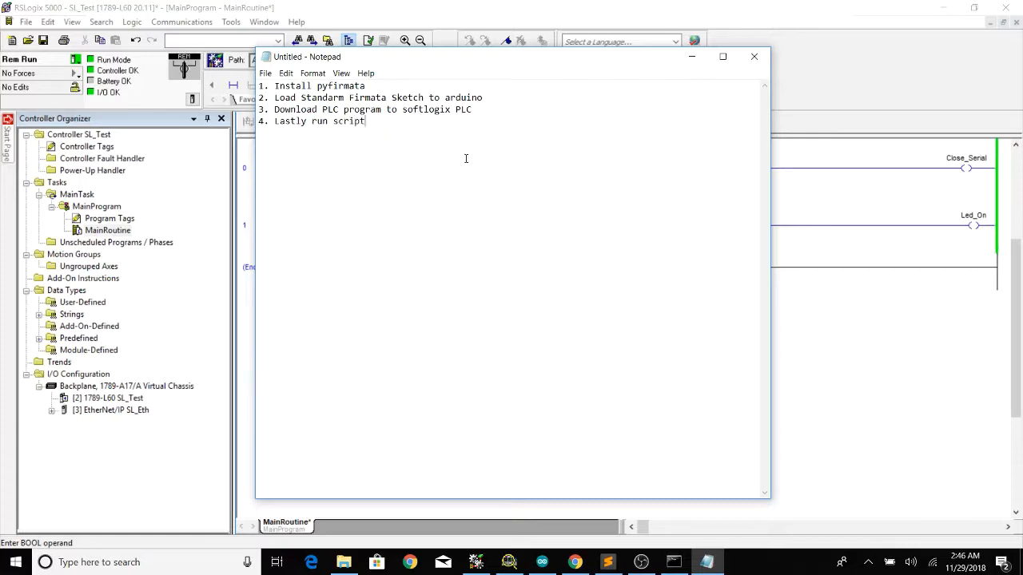
mouse_move(531, 384)
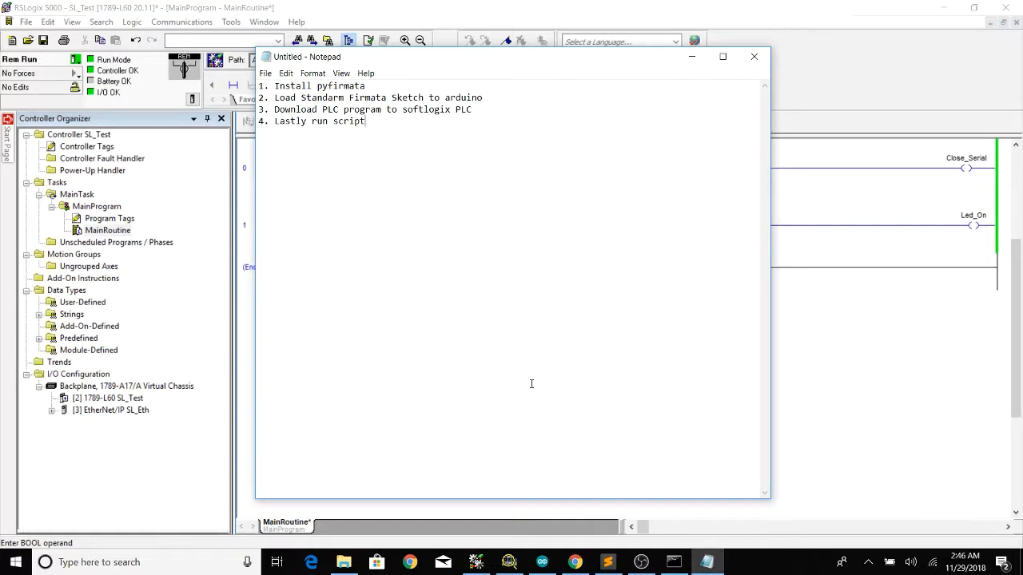